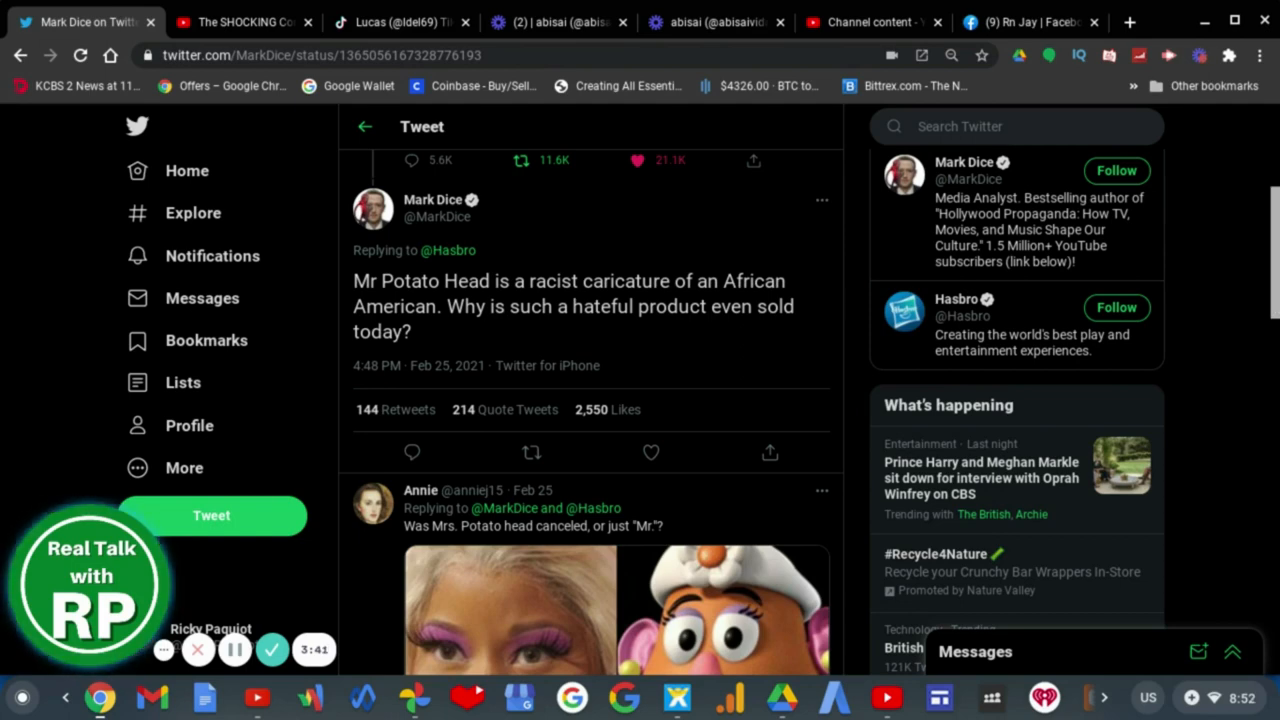
Scroll back and forth through the earlier replies and click twice within the thread
scroll("up", 3)
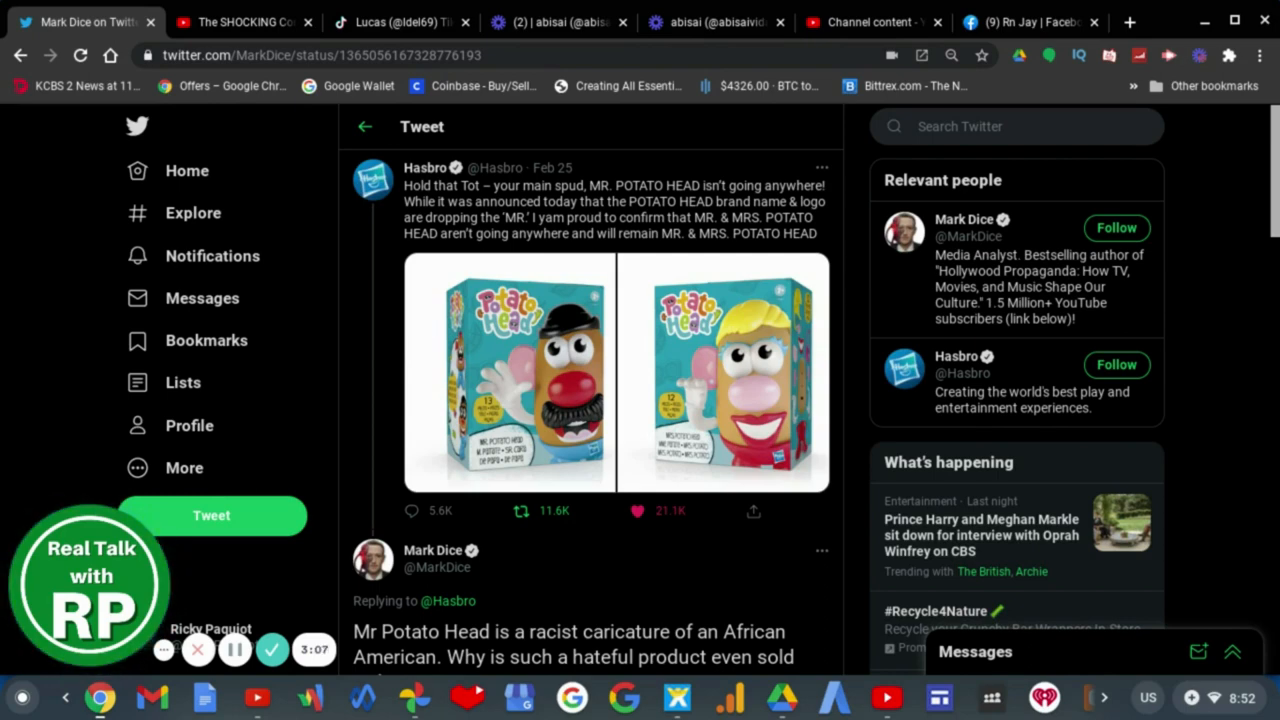
scroll("down", 3)
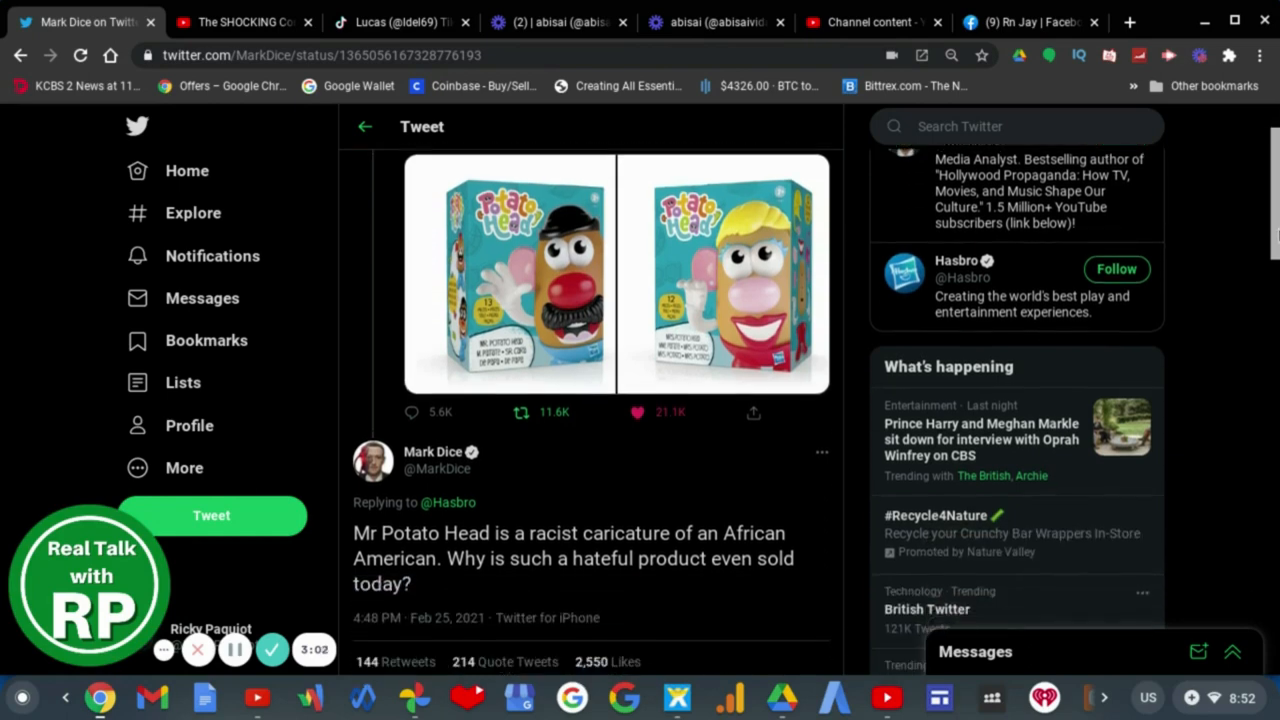
scroll("up", 3)
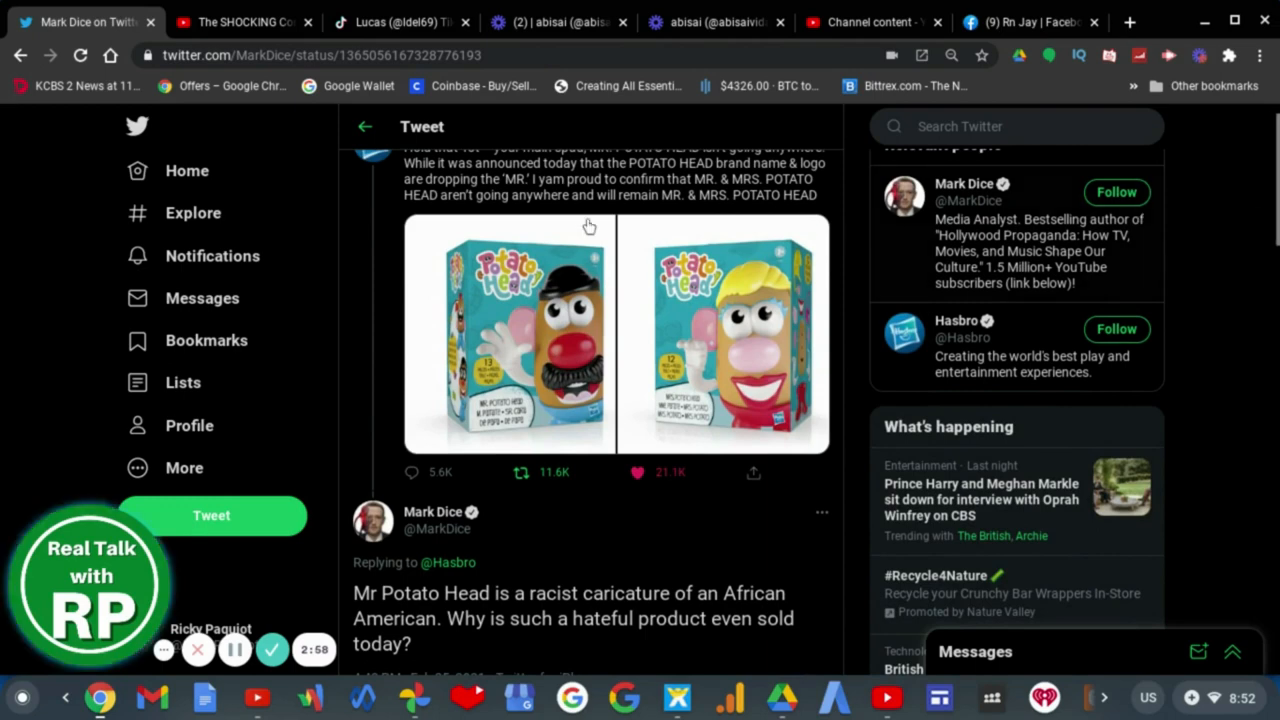
mouse_move(560, 345)
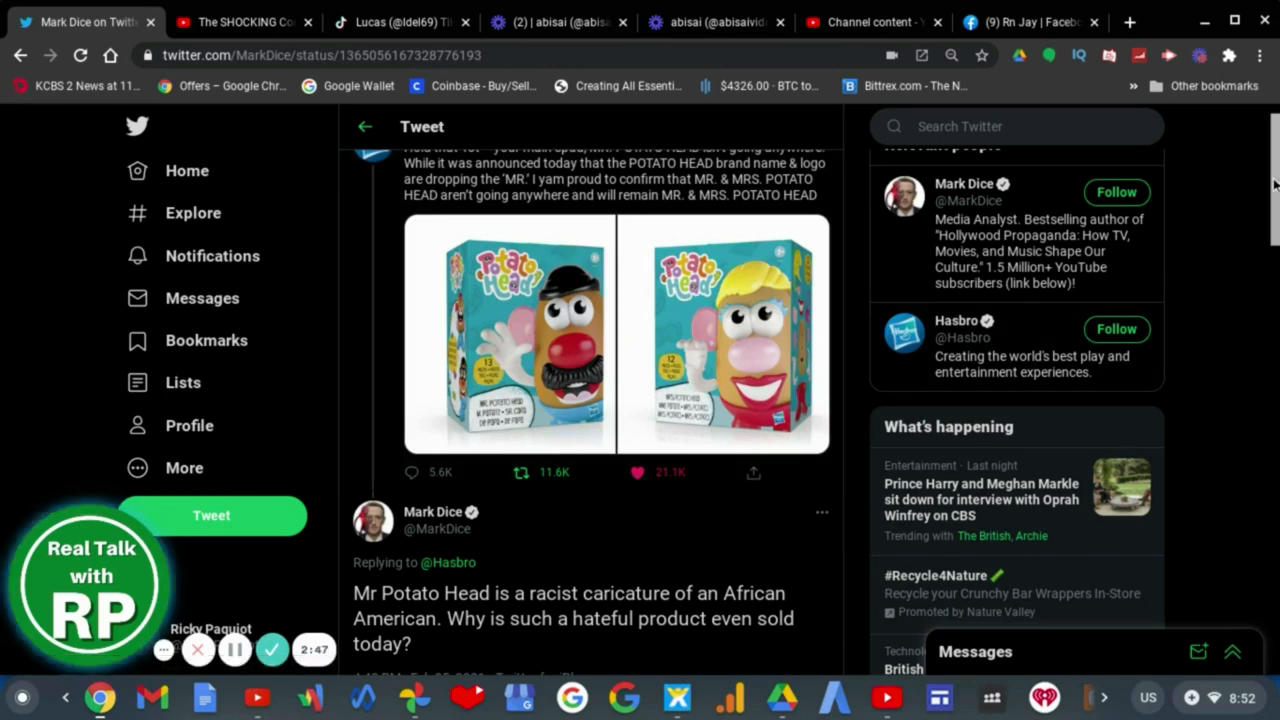
scroll("down", 3)
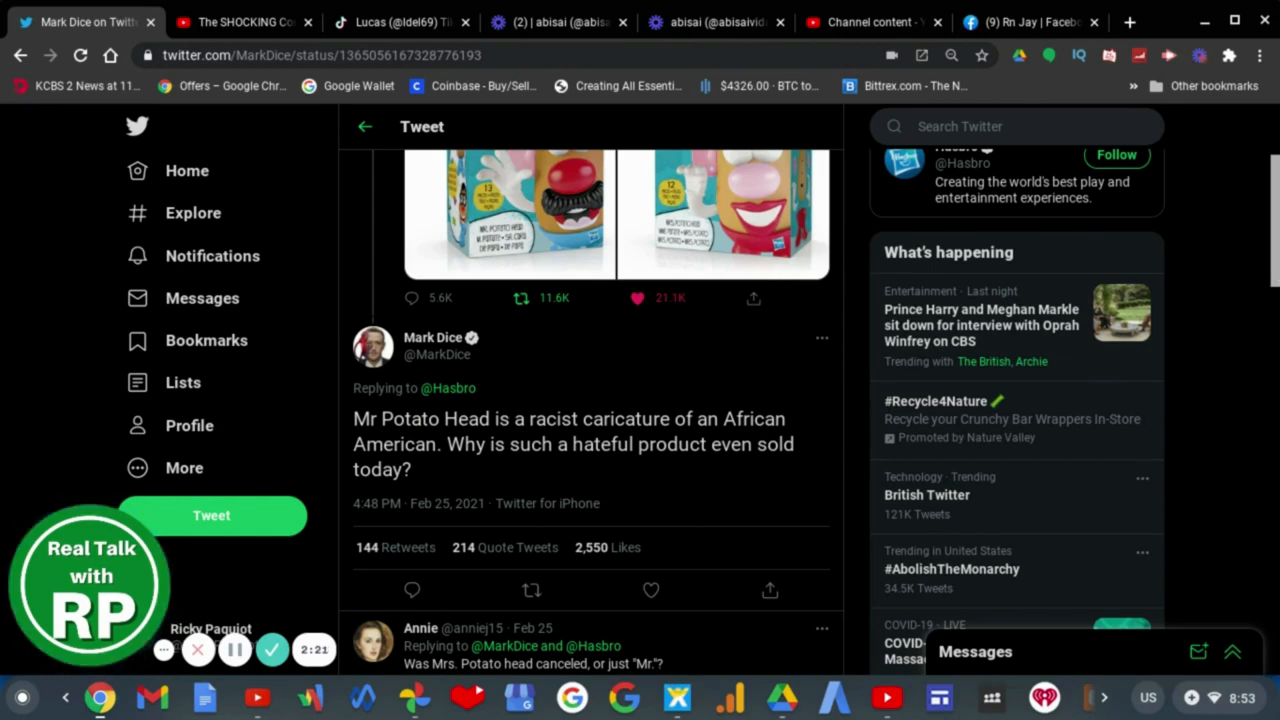
scroll("down", 3)
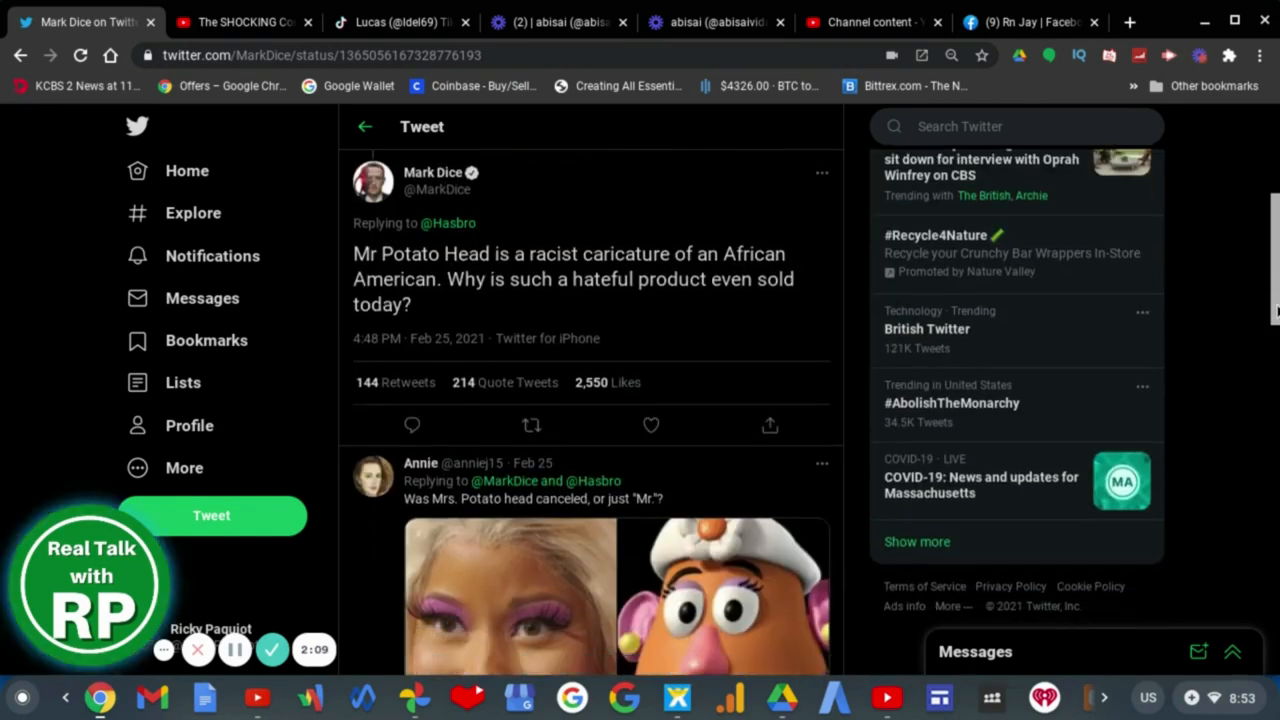
scroll("down", 3)
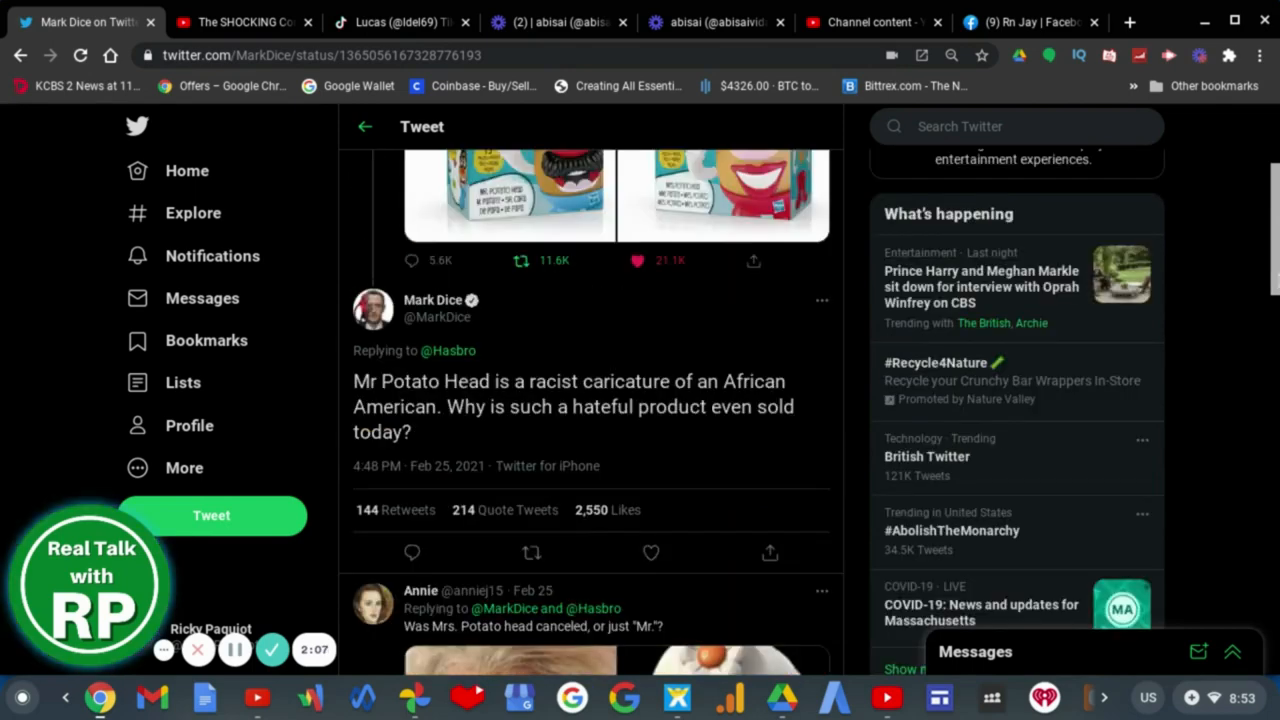
scroll("down", 3)
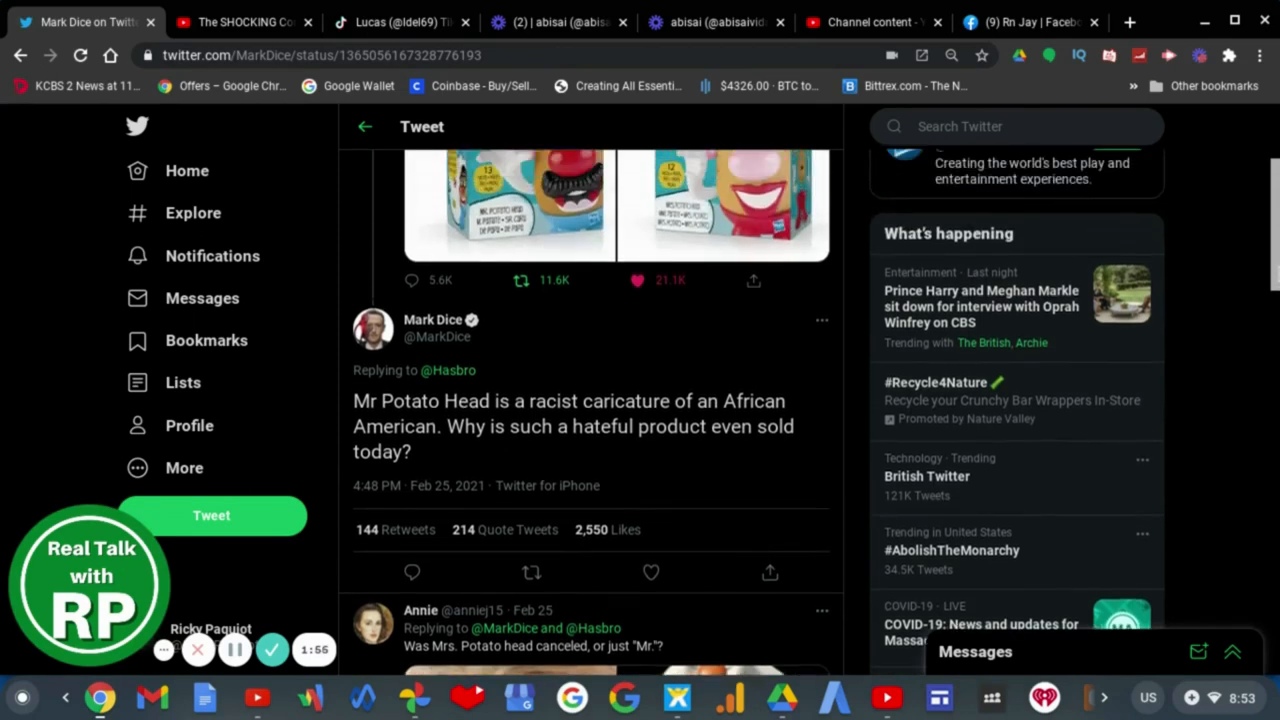
scroll("up", 3)
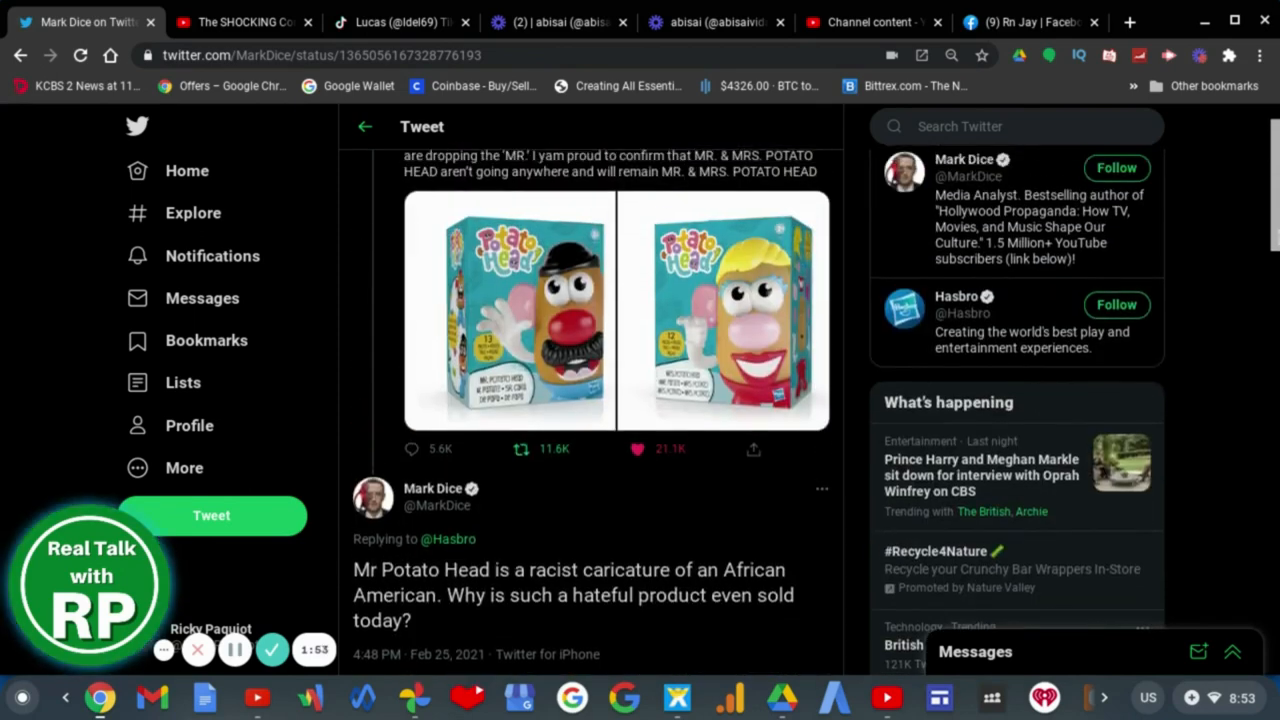
scroll("down", 3)
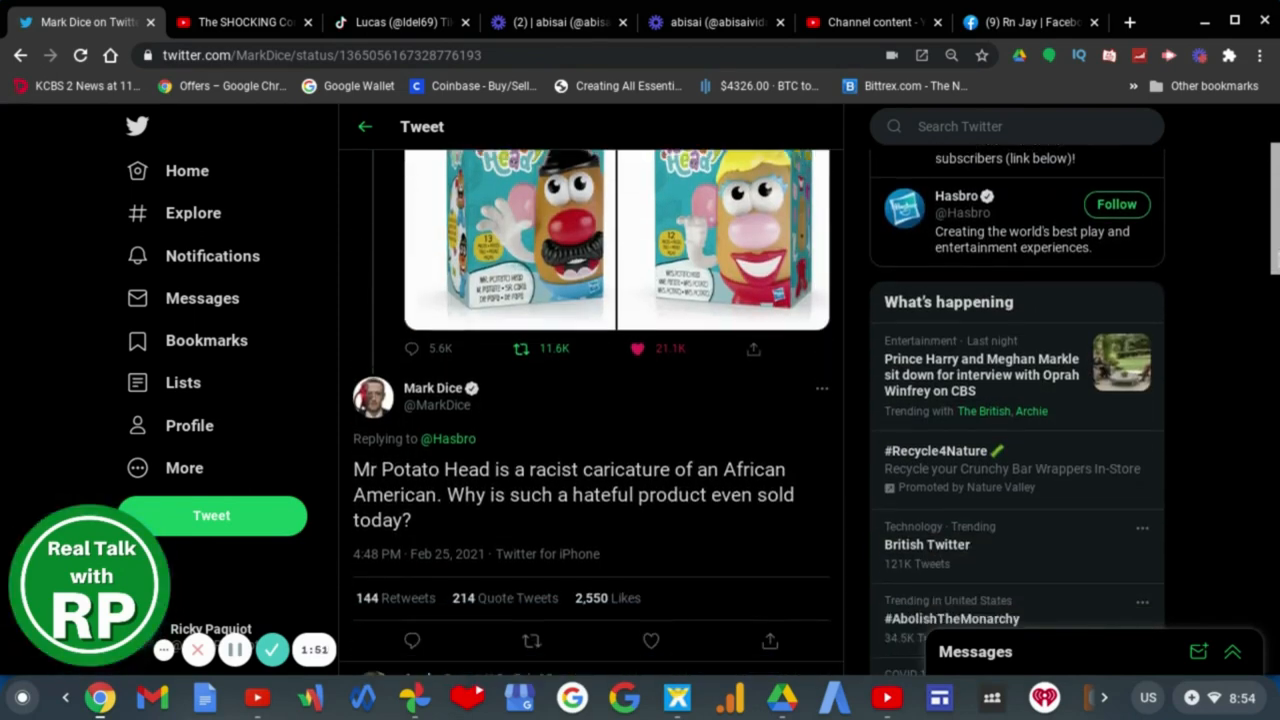
mouse_move(470, 405)
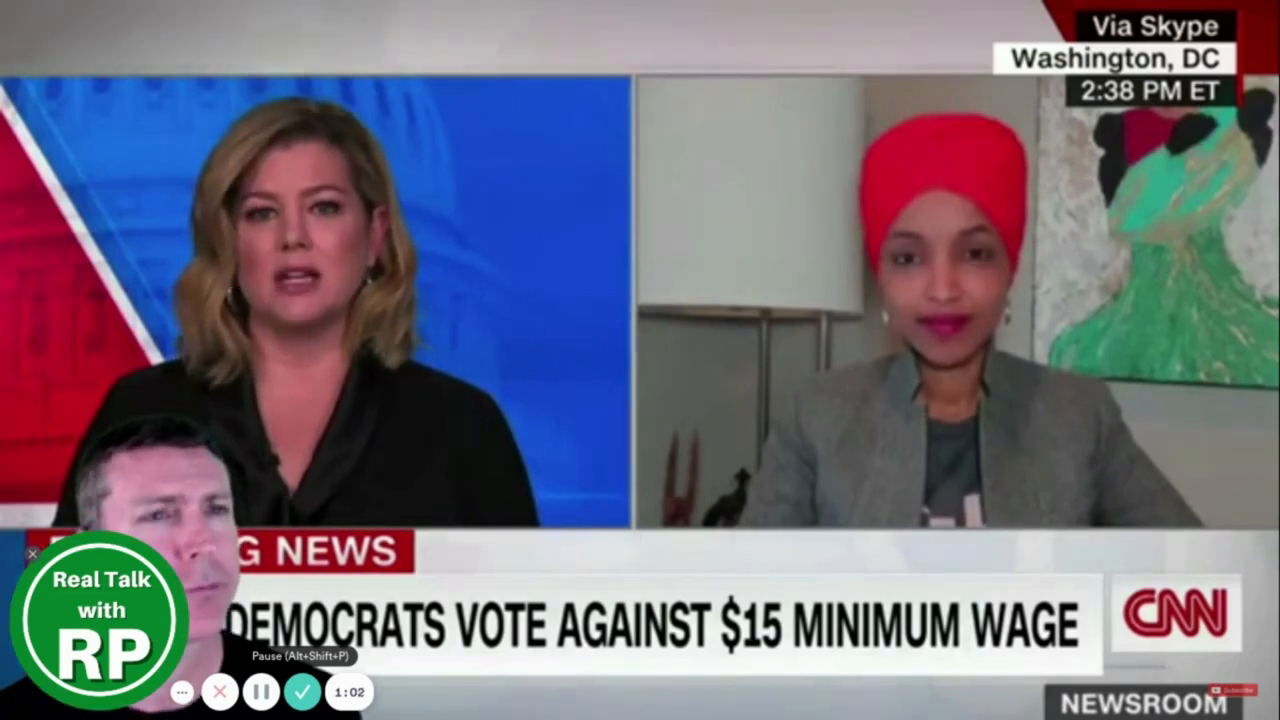
left_click(261, 691)
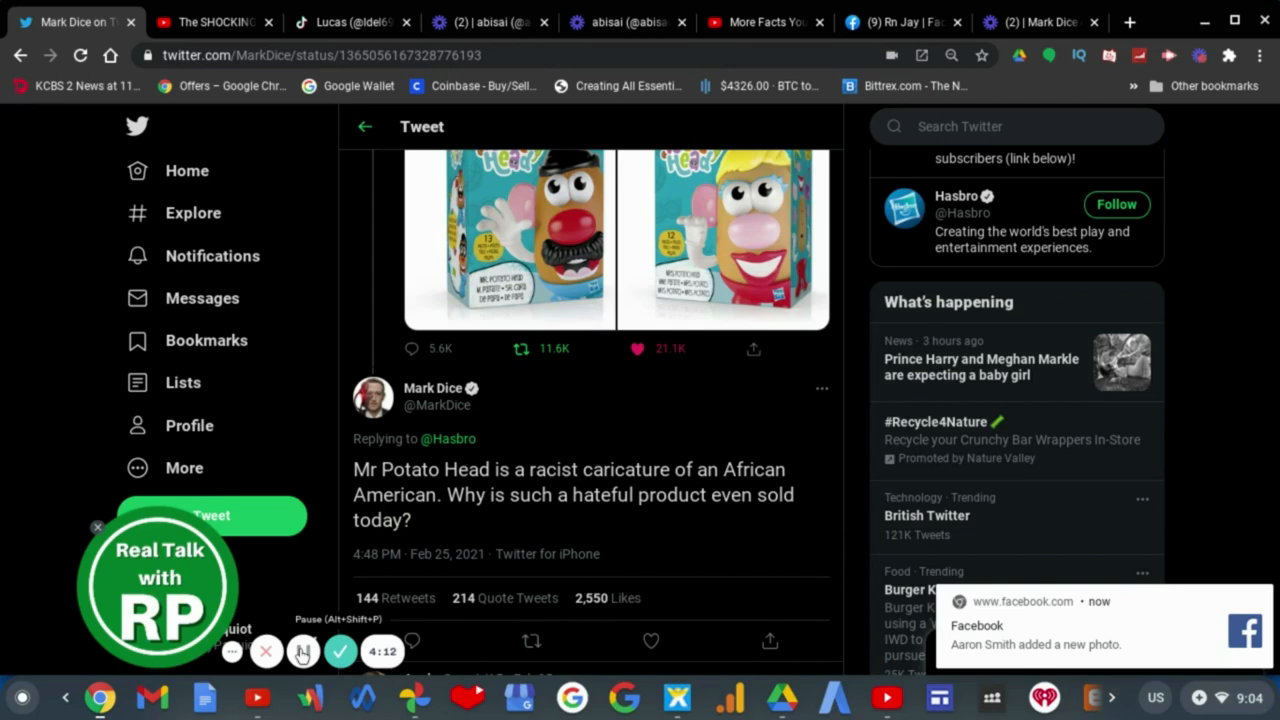
left_click(302, 651)
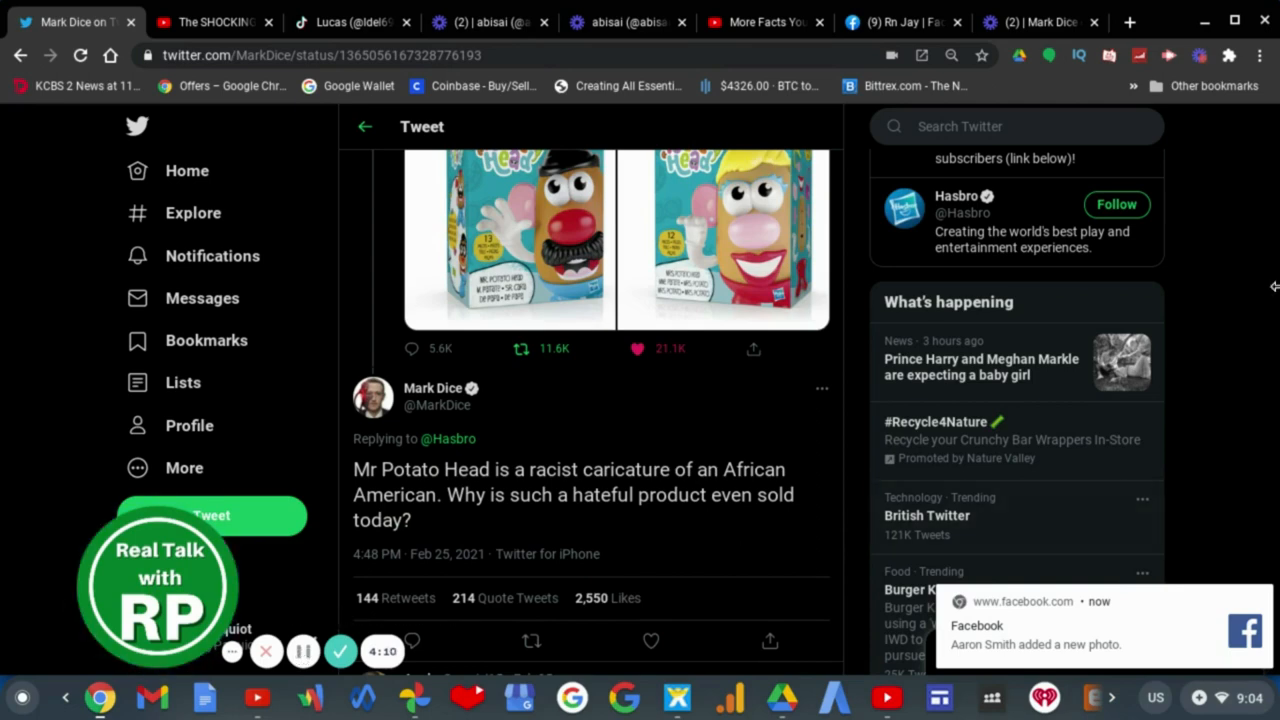
Scroll past the Number Eleven GIF reply to the troll and comedy-questioning replies
scroll("down", 3)
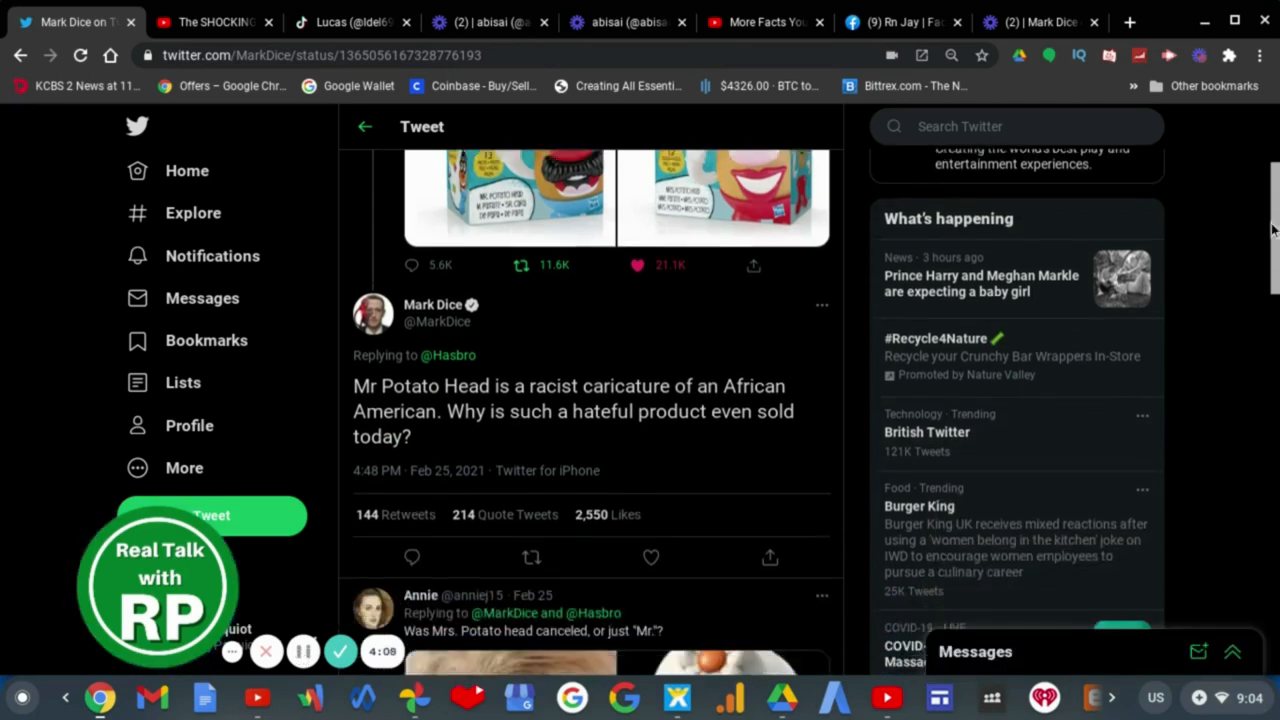
scroll("down", 3)
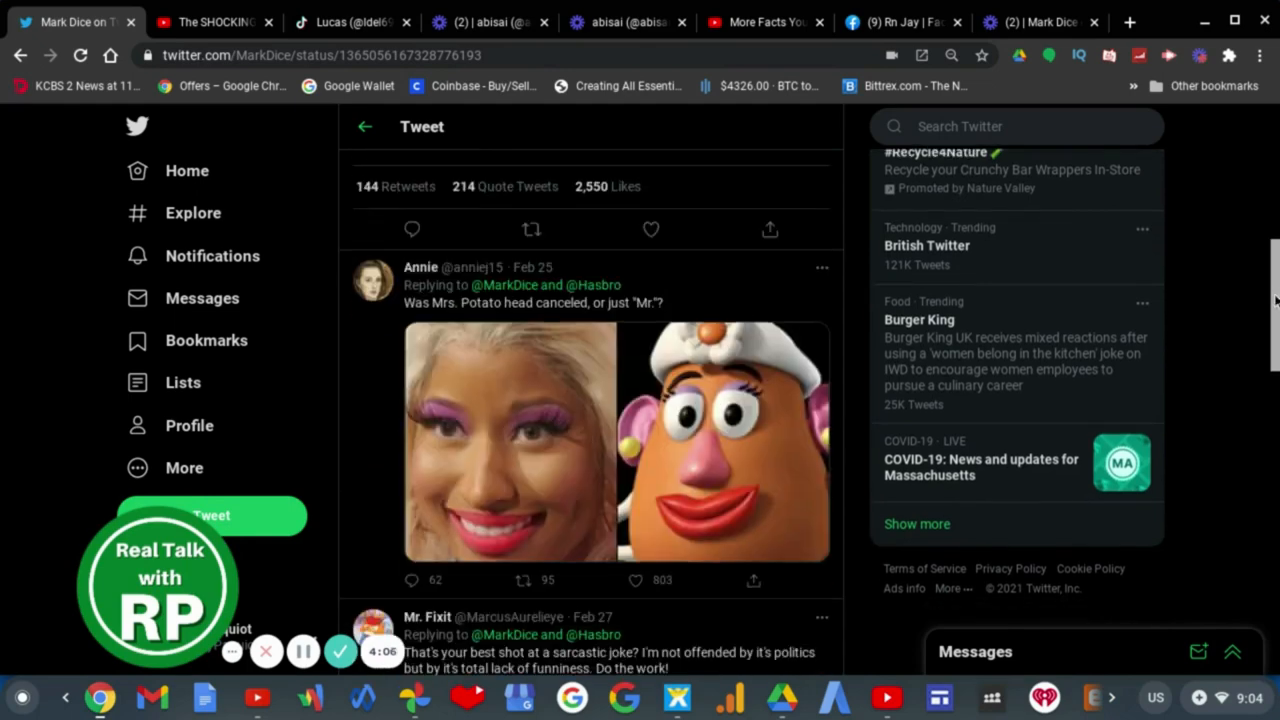
scroll("down", 3)
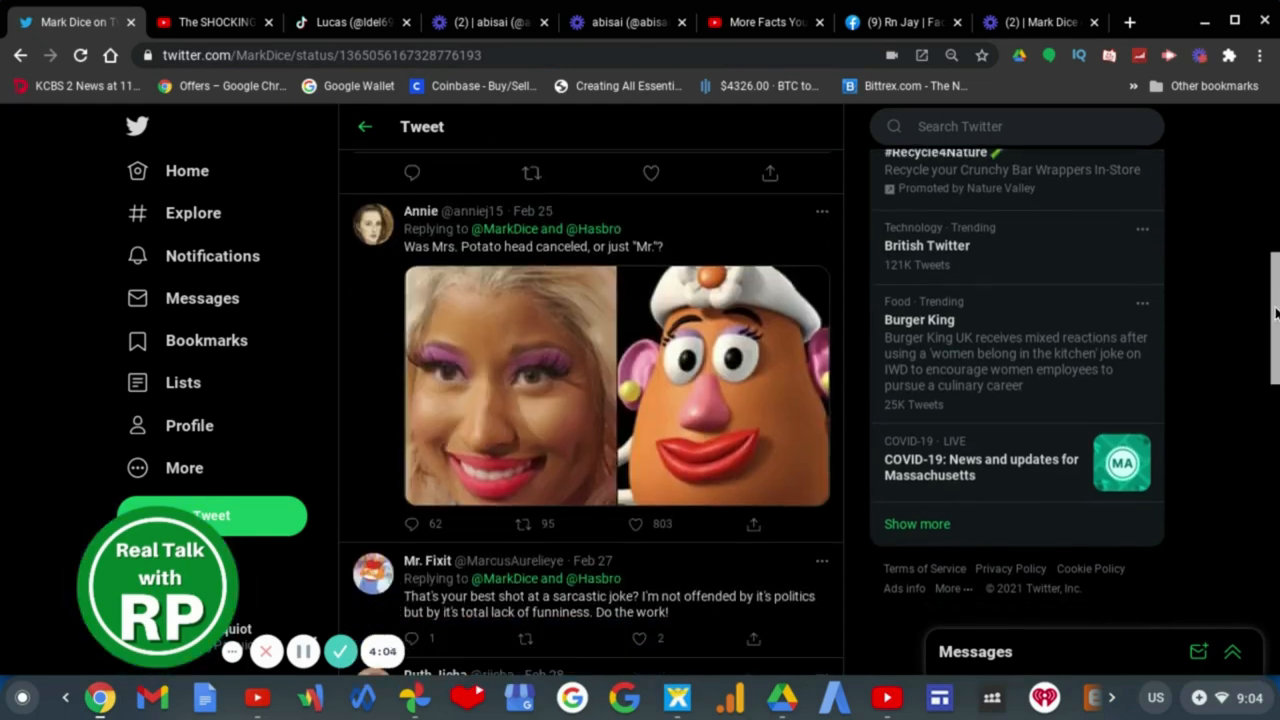
scroll("down", 3)
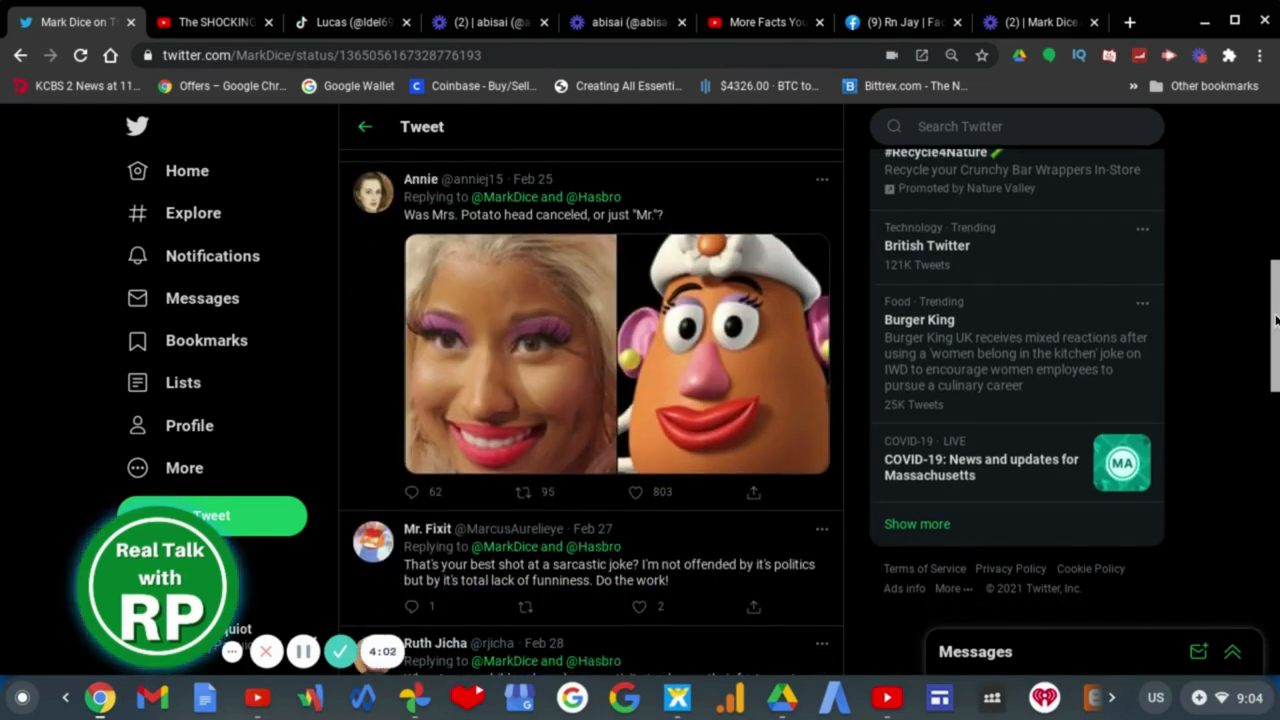
scroll("down", 3)
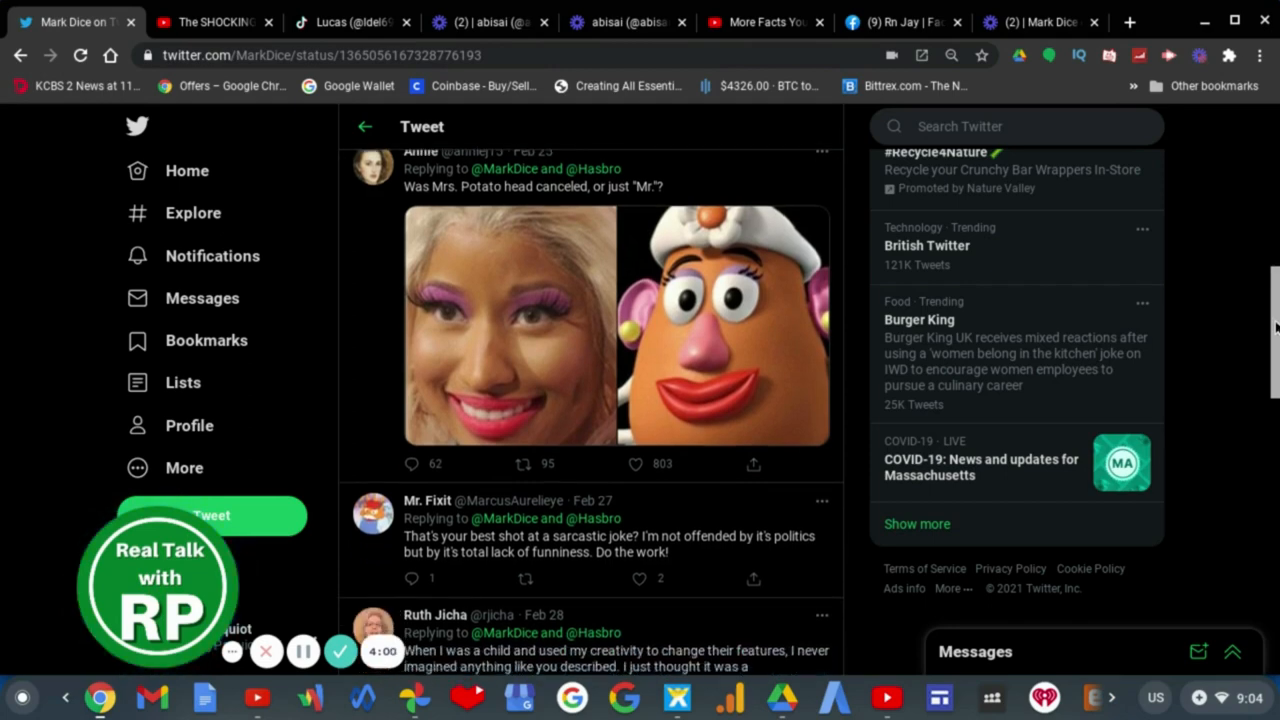
scroll("down", 3)
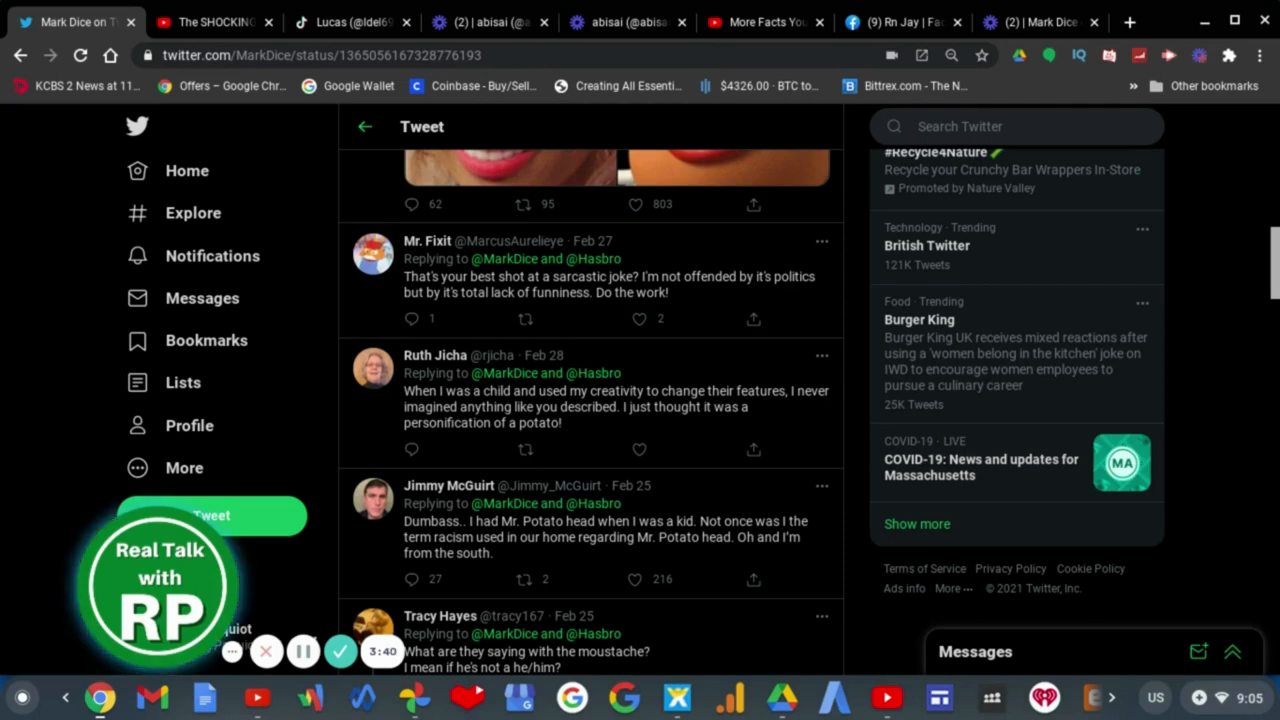
scroll("down", 3)
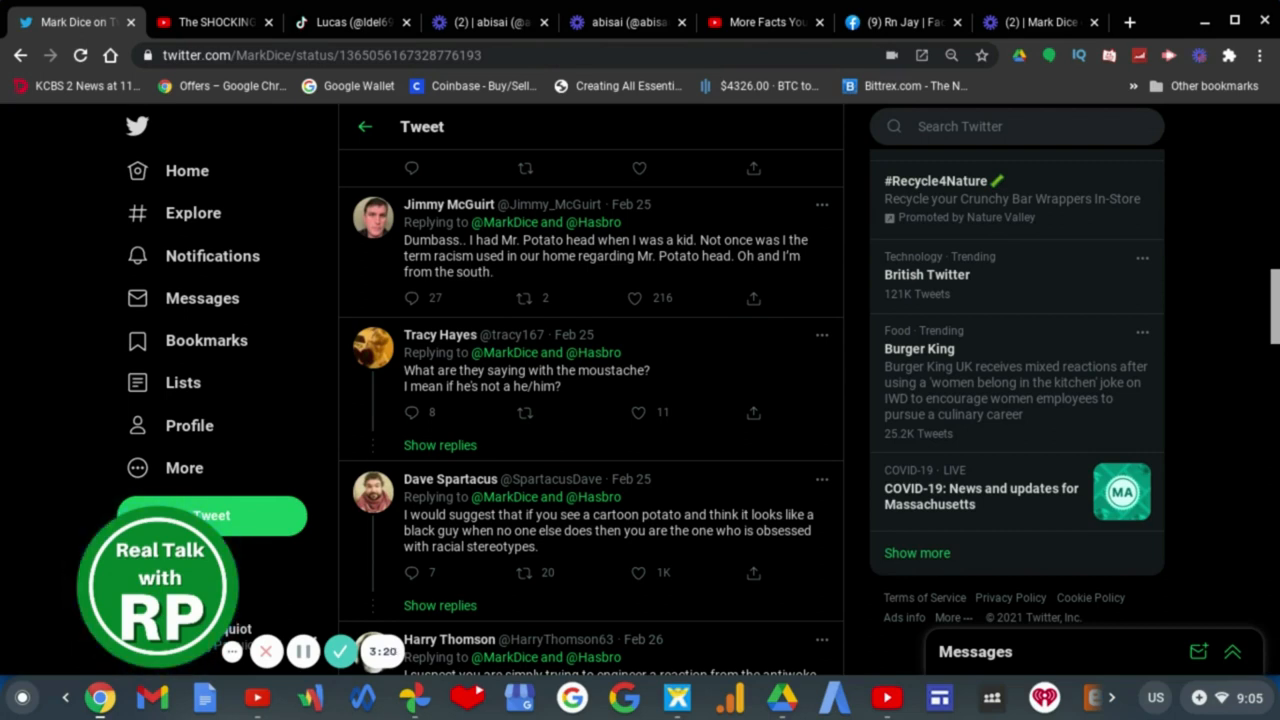
scroll("down", 3)
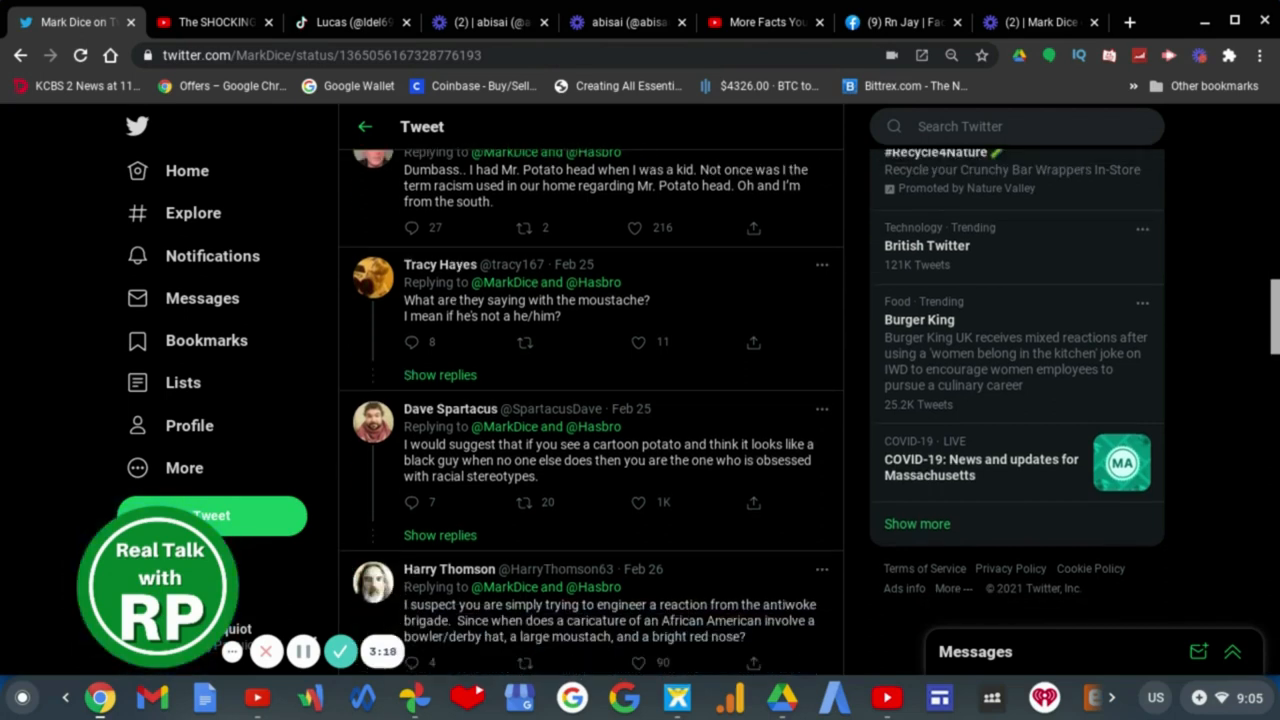
scroll("down", 3)
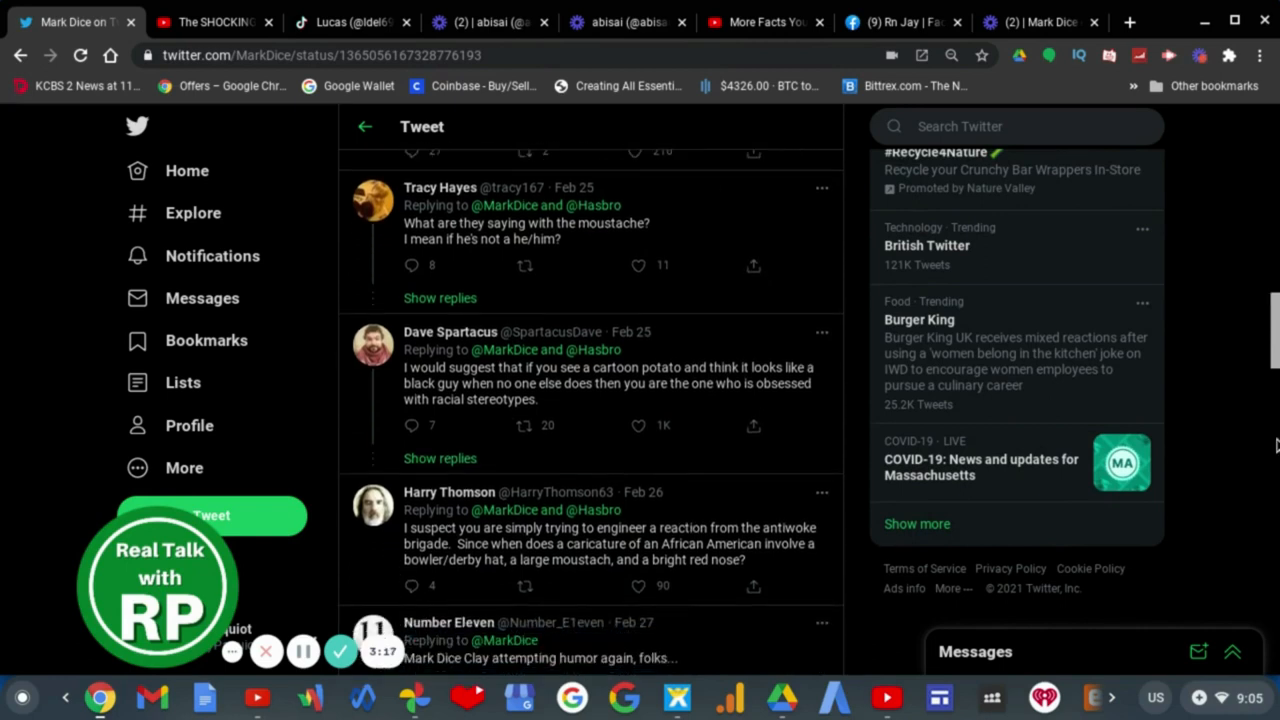
scroll("down", 3)
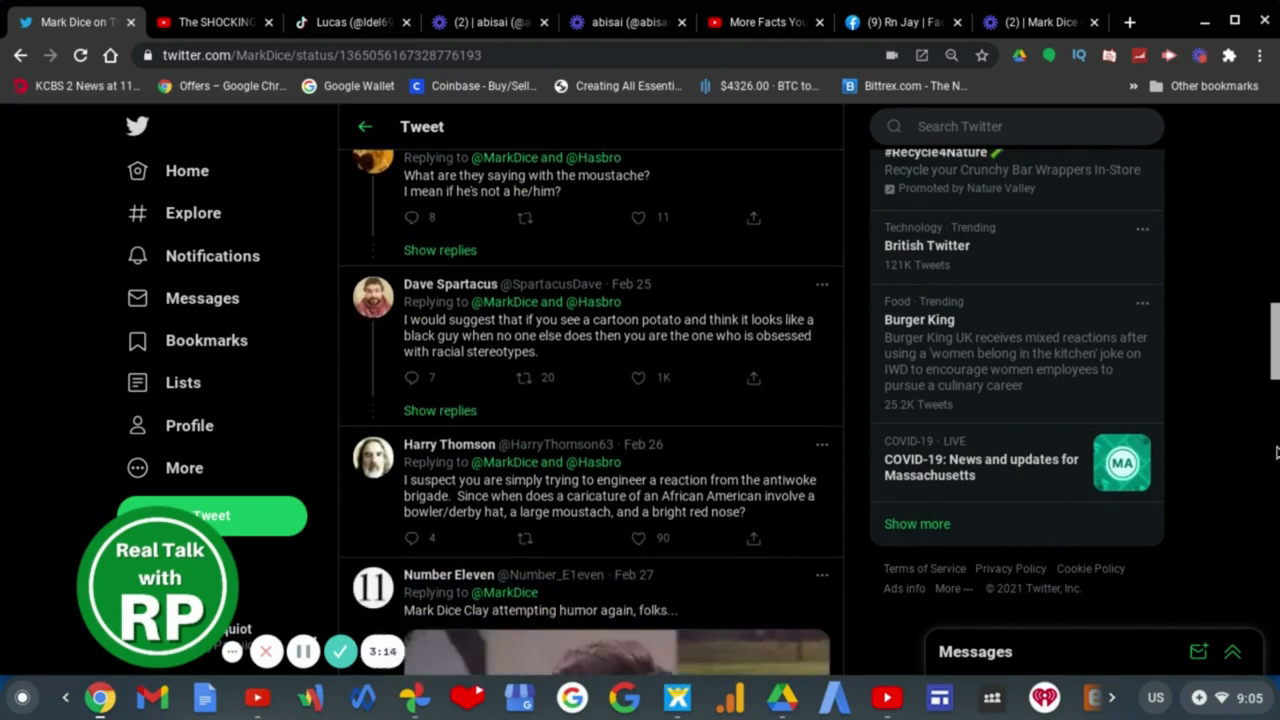
scroll("down", 3)
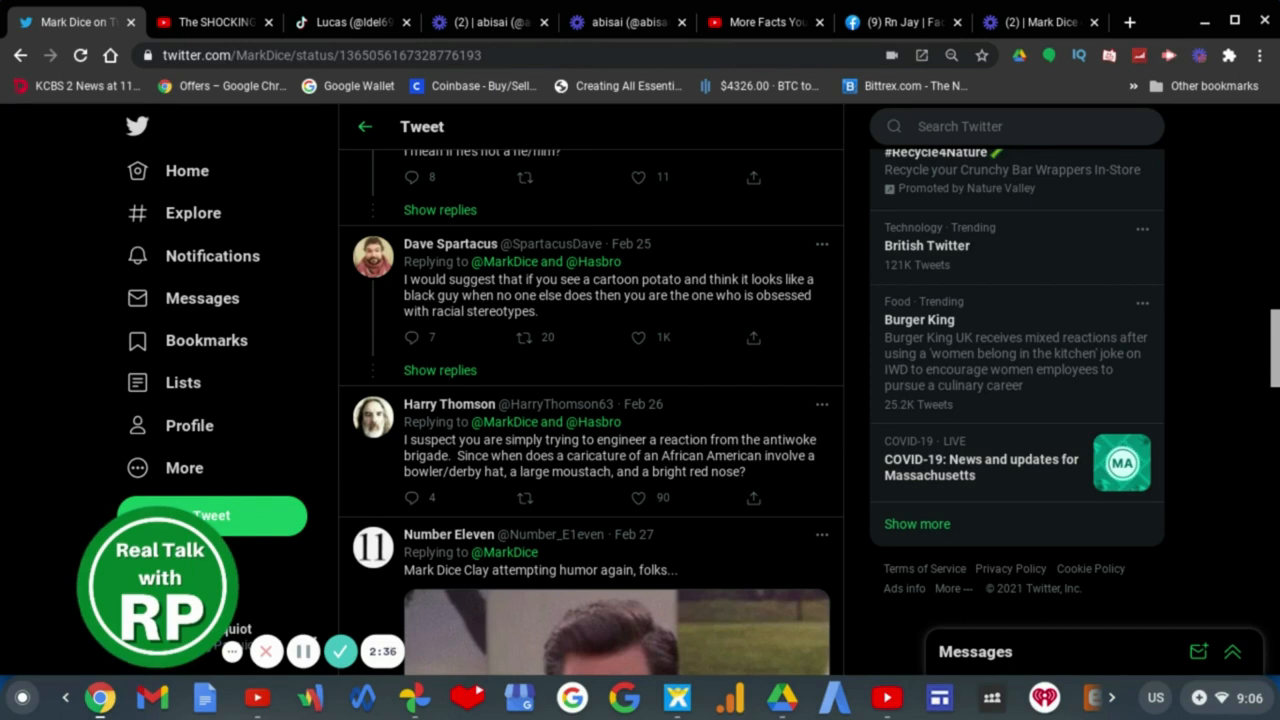
scroll("down", 3)
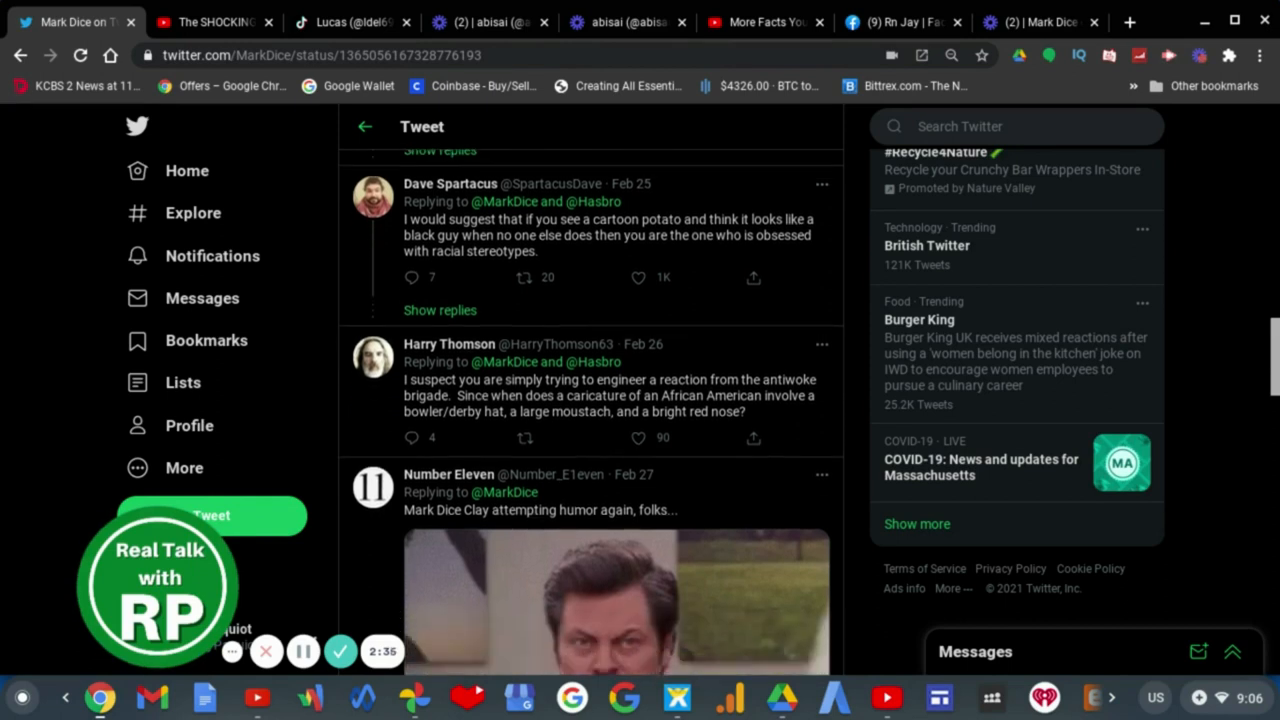
scroll("down", 3)
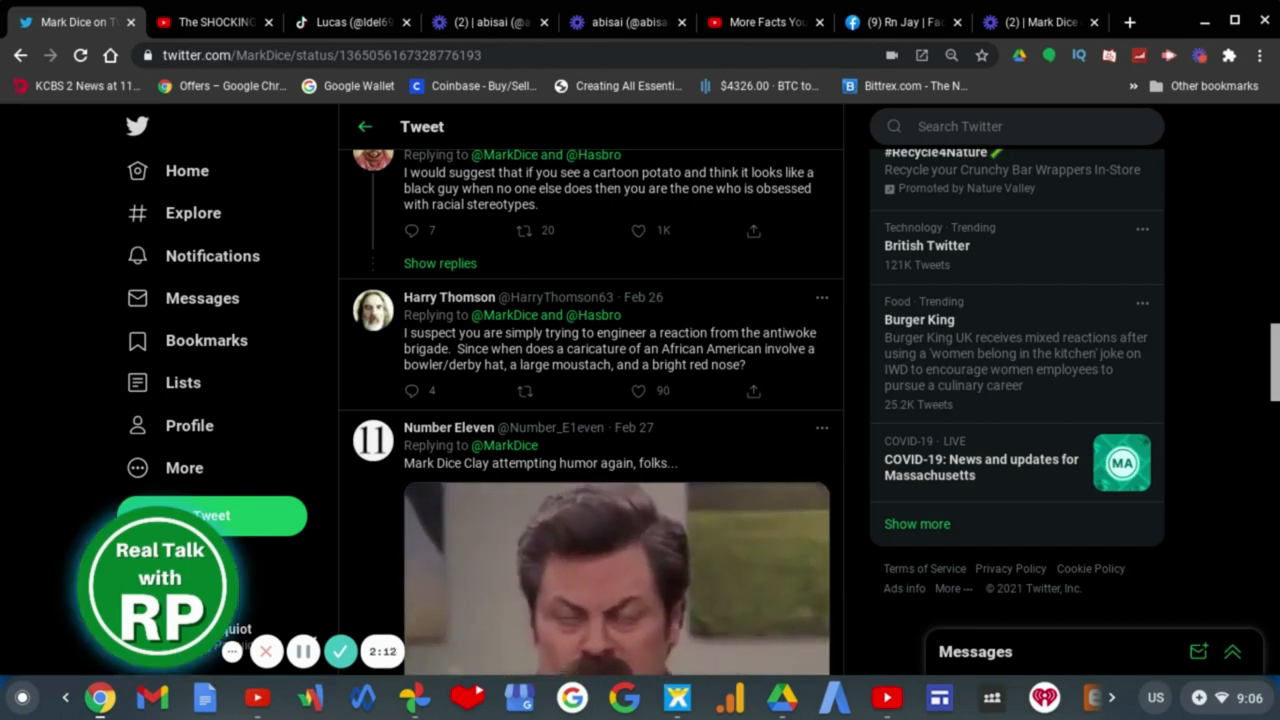
scroll("down", 3)
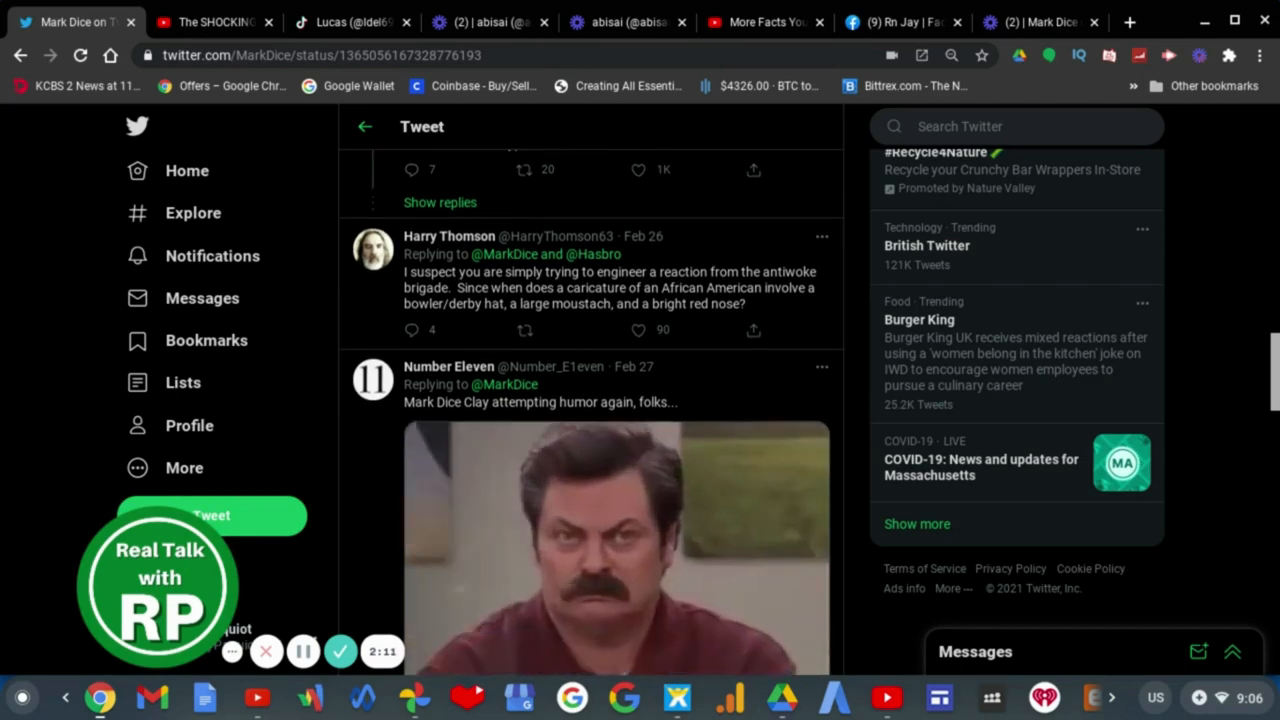
scroll("down", 3)
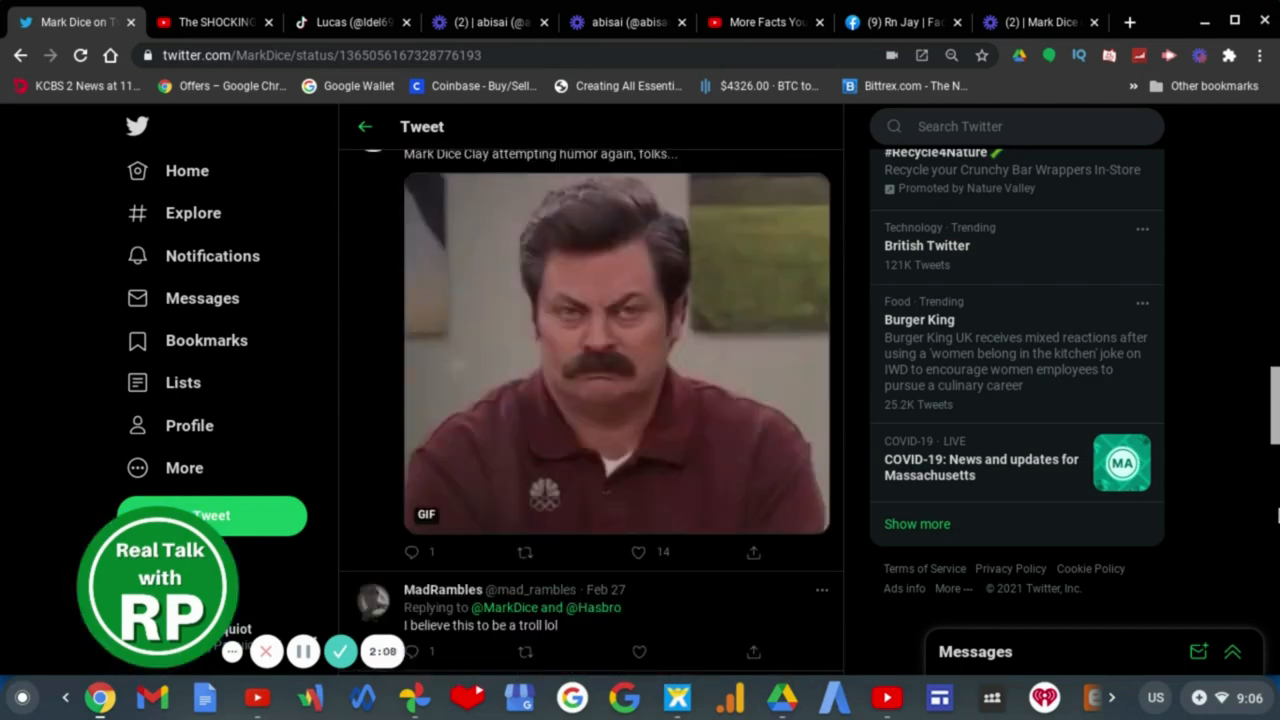
scroll("up", 3)
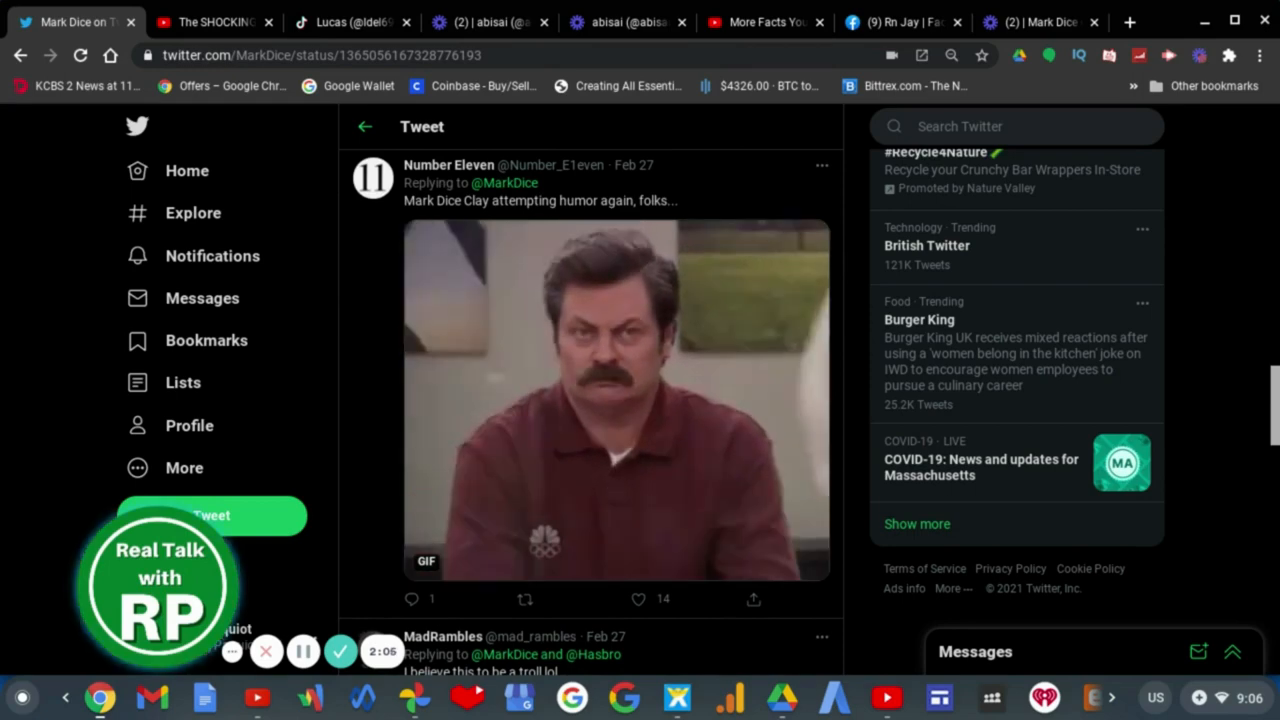
scroll("down", 3)
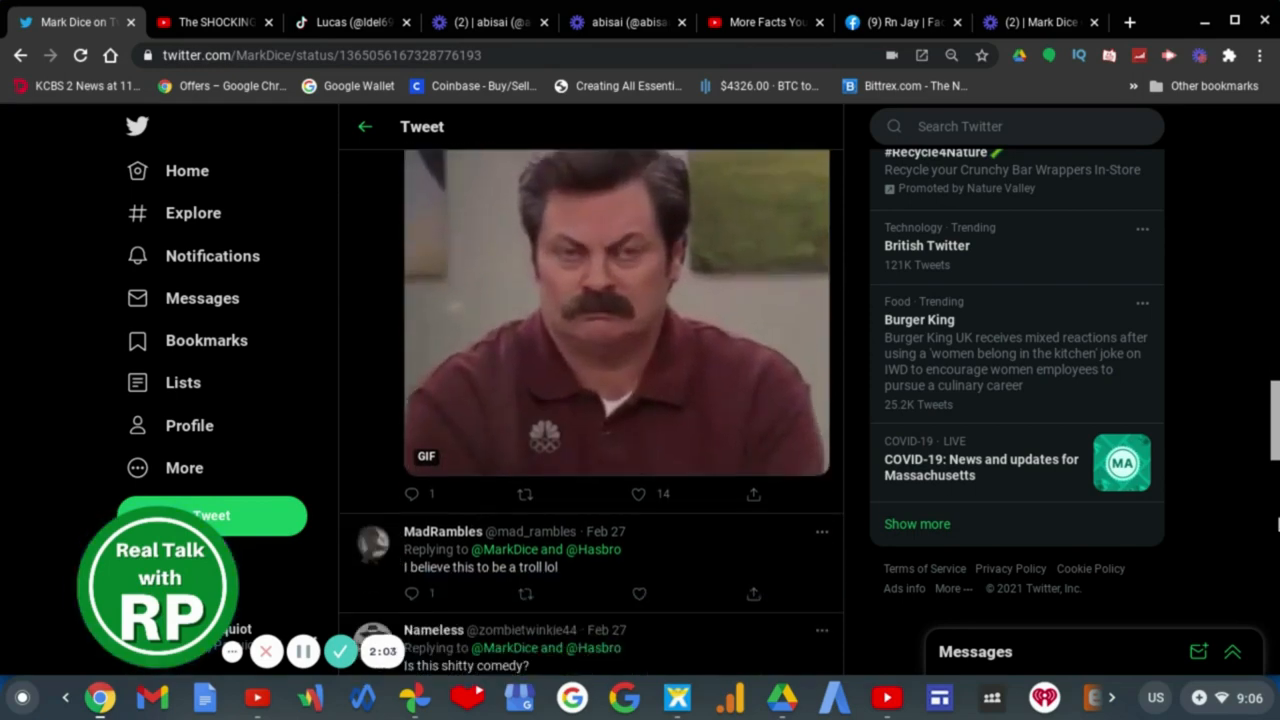
scroll("down", 3)
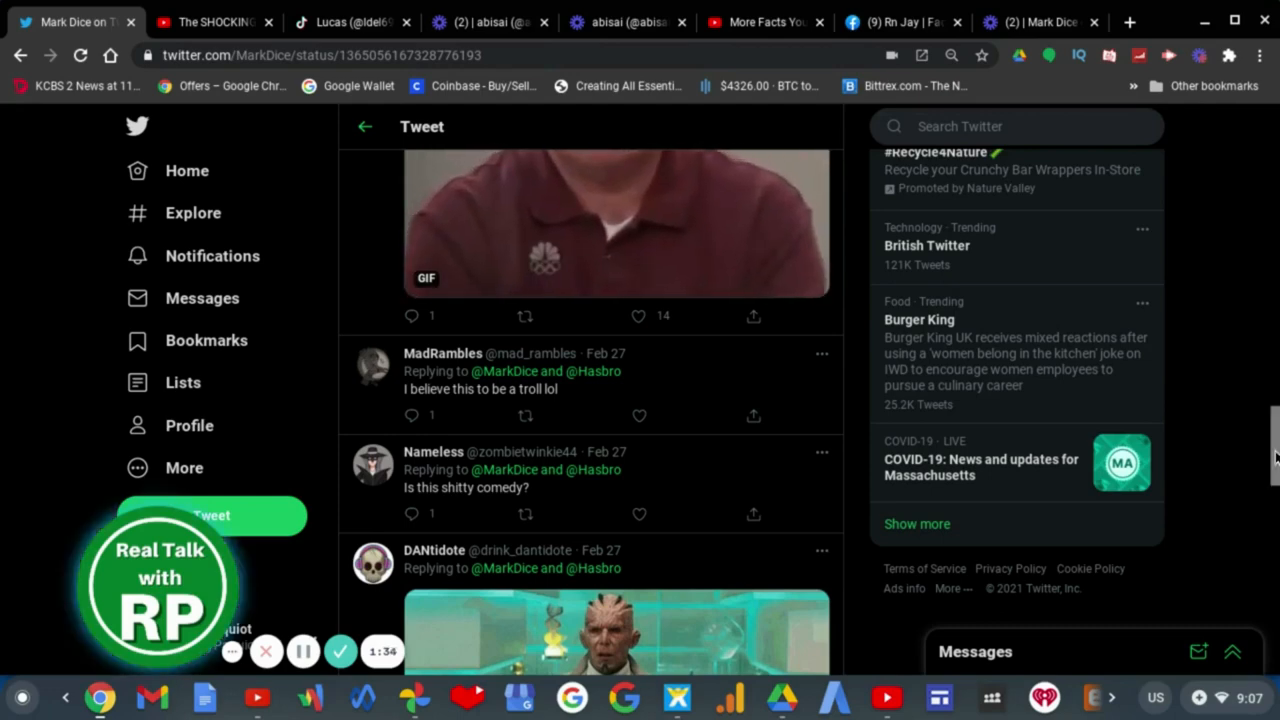
scroll("down", 3)
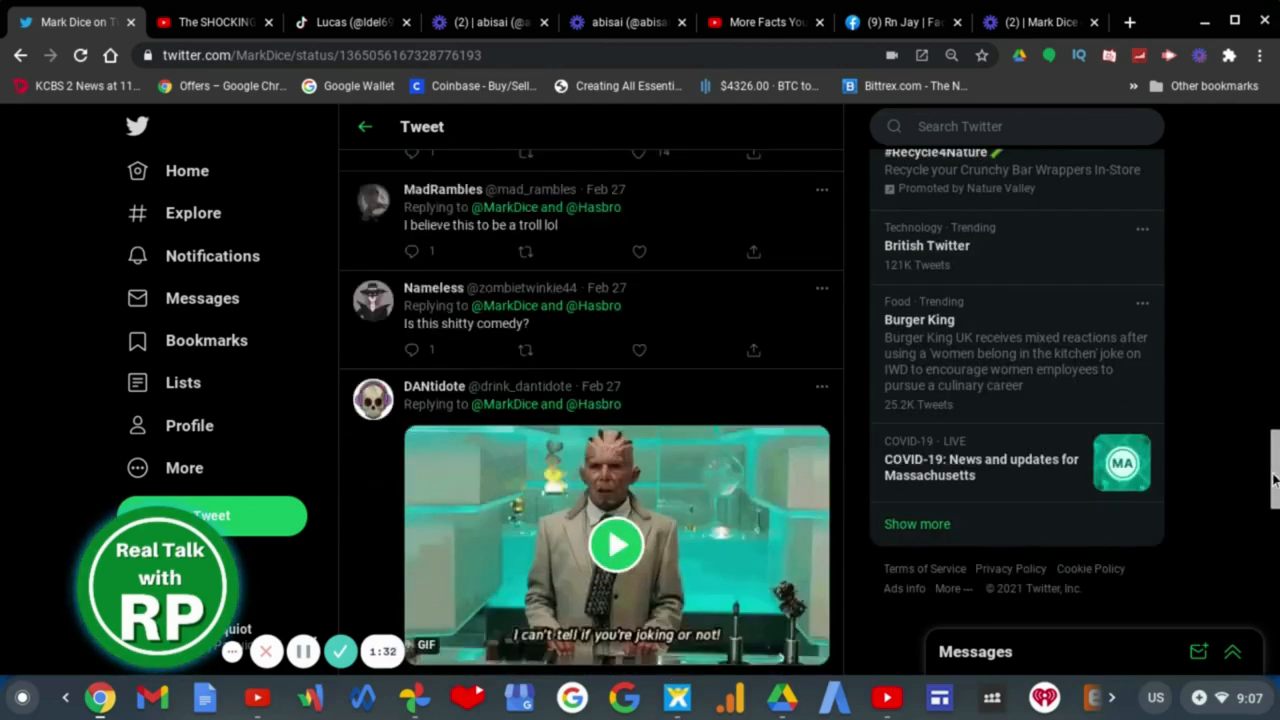
scroll("down", 3)
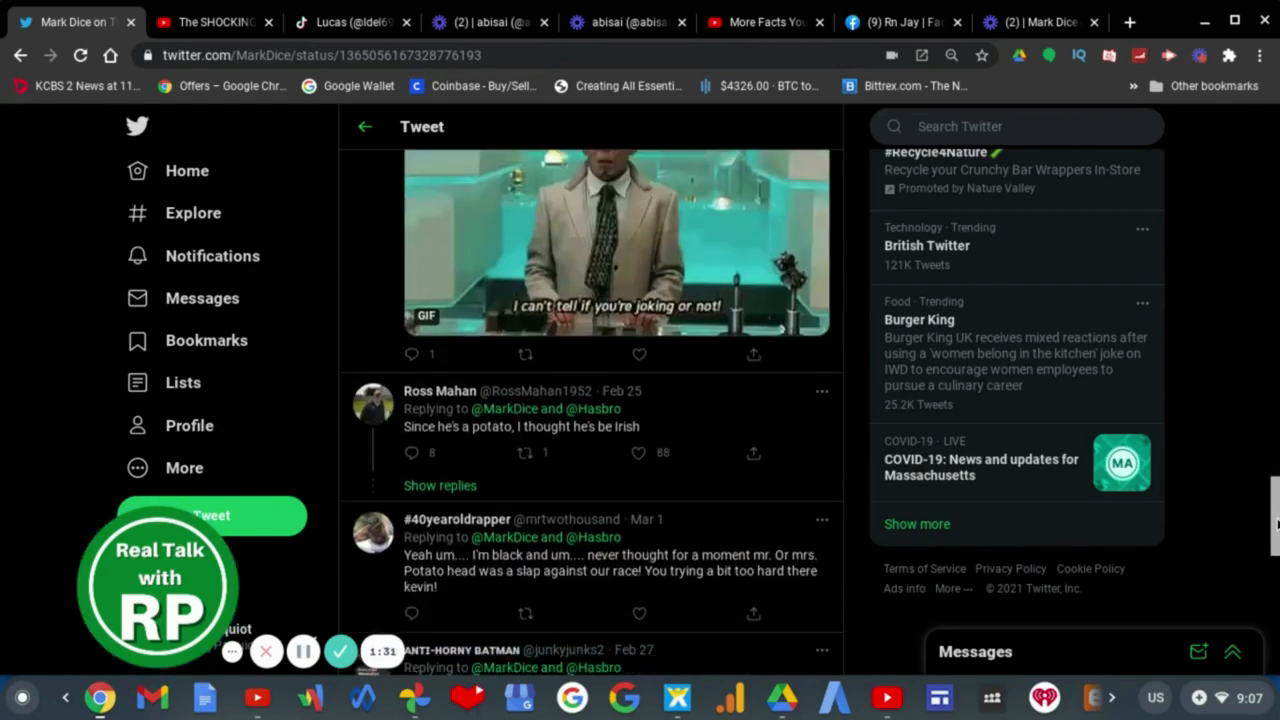
scroll("down", 3)
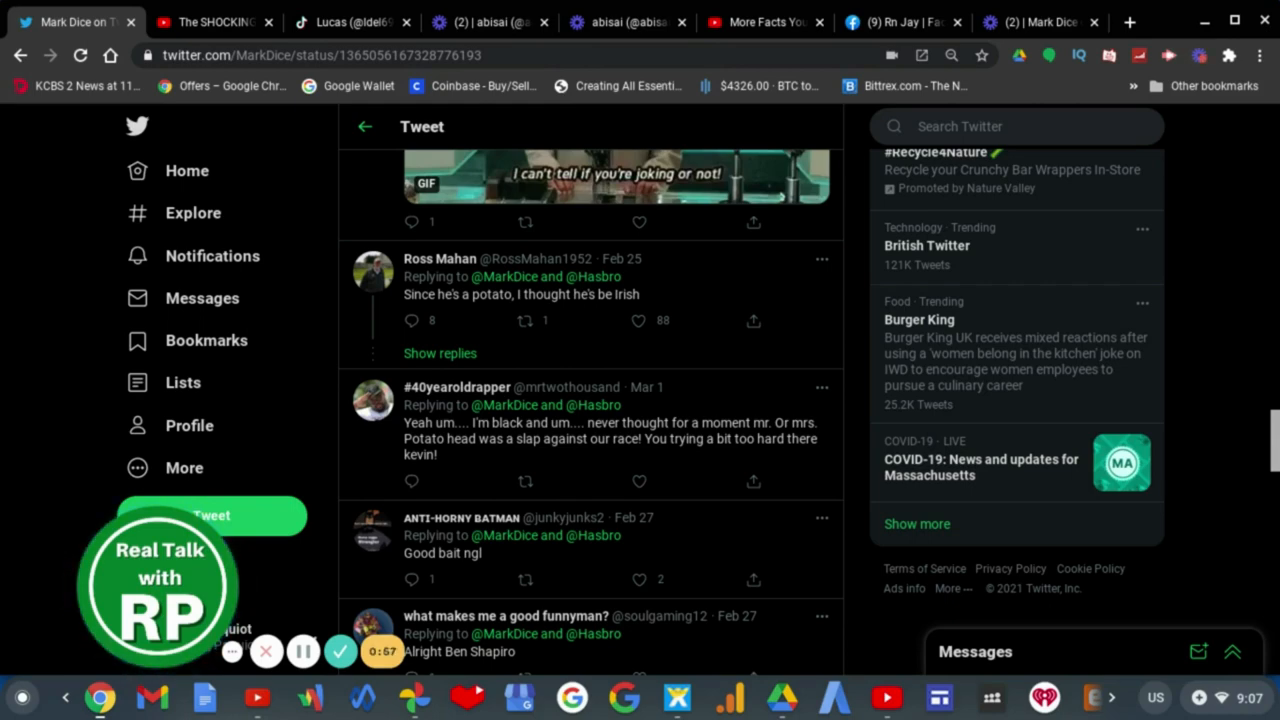
scroll("down", 3)
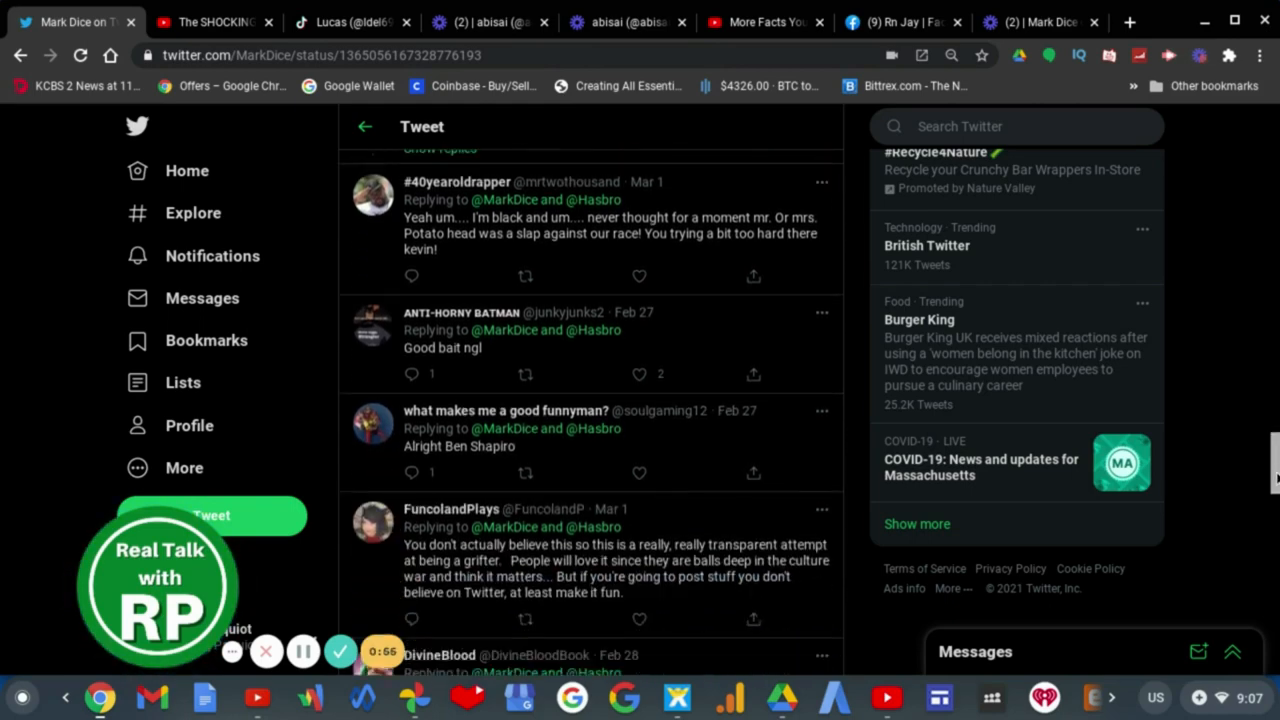
scroll("down", 3)
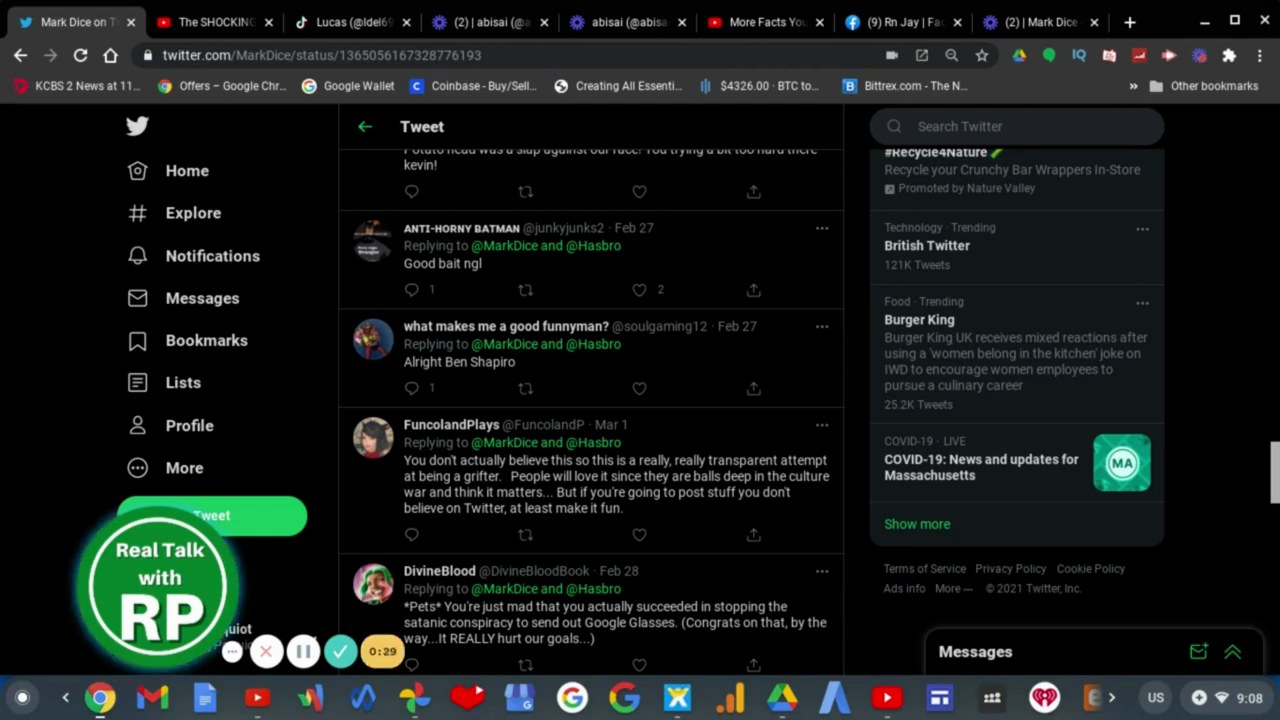
scroll("down", 3)
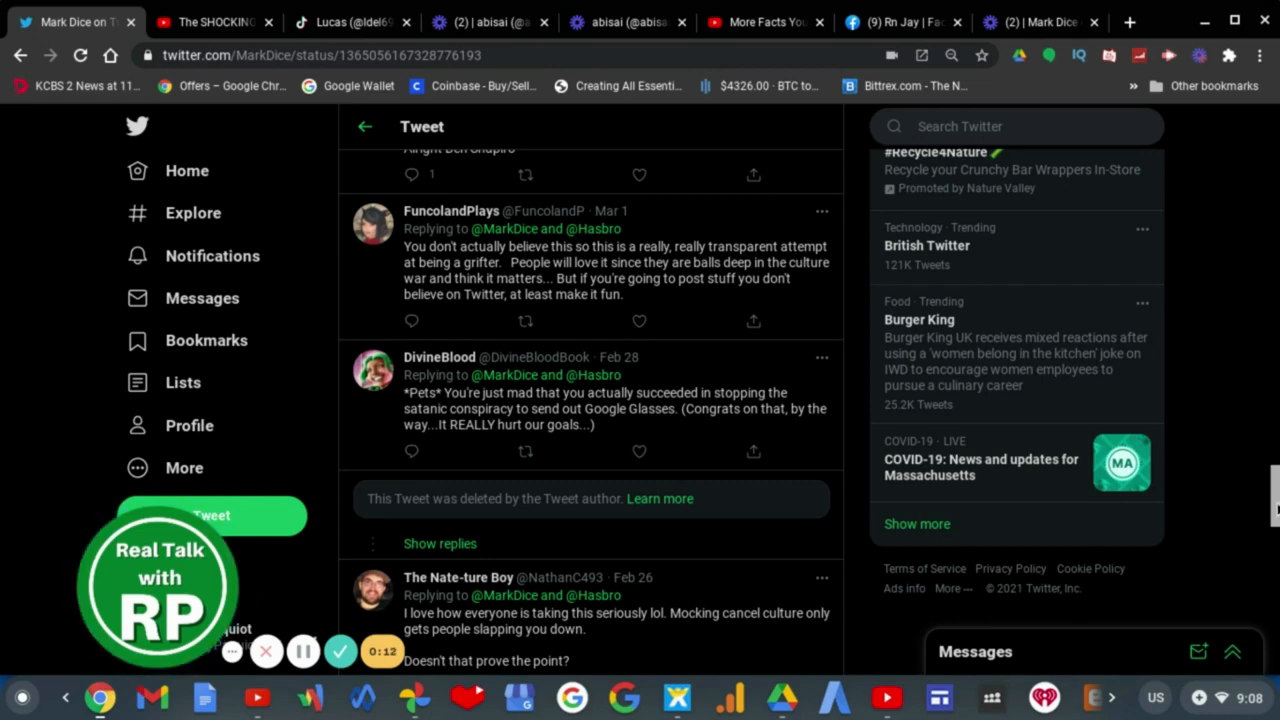
Scroll down to the replies saying potatoes have no race and predicting Disney attacks
scroll("down", 3)
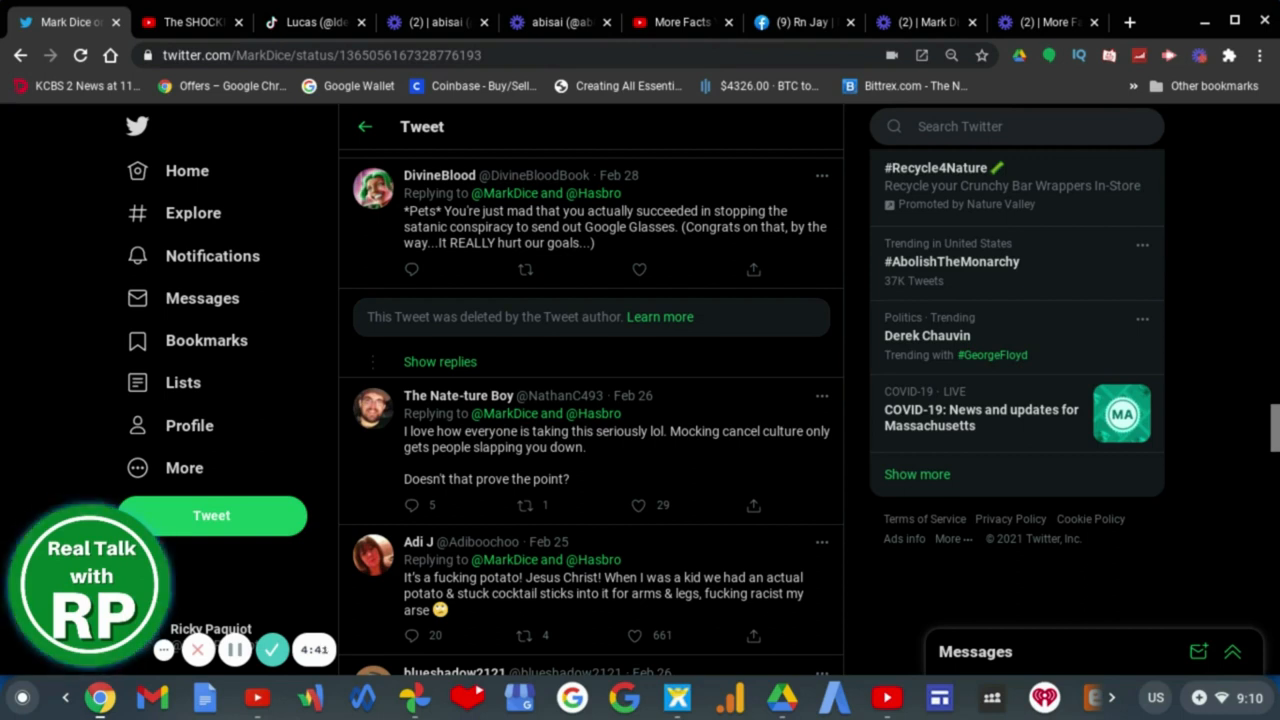
scroll("down", 3)
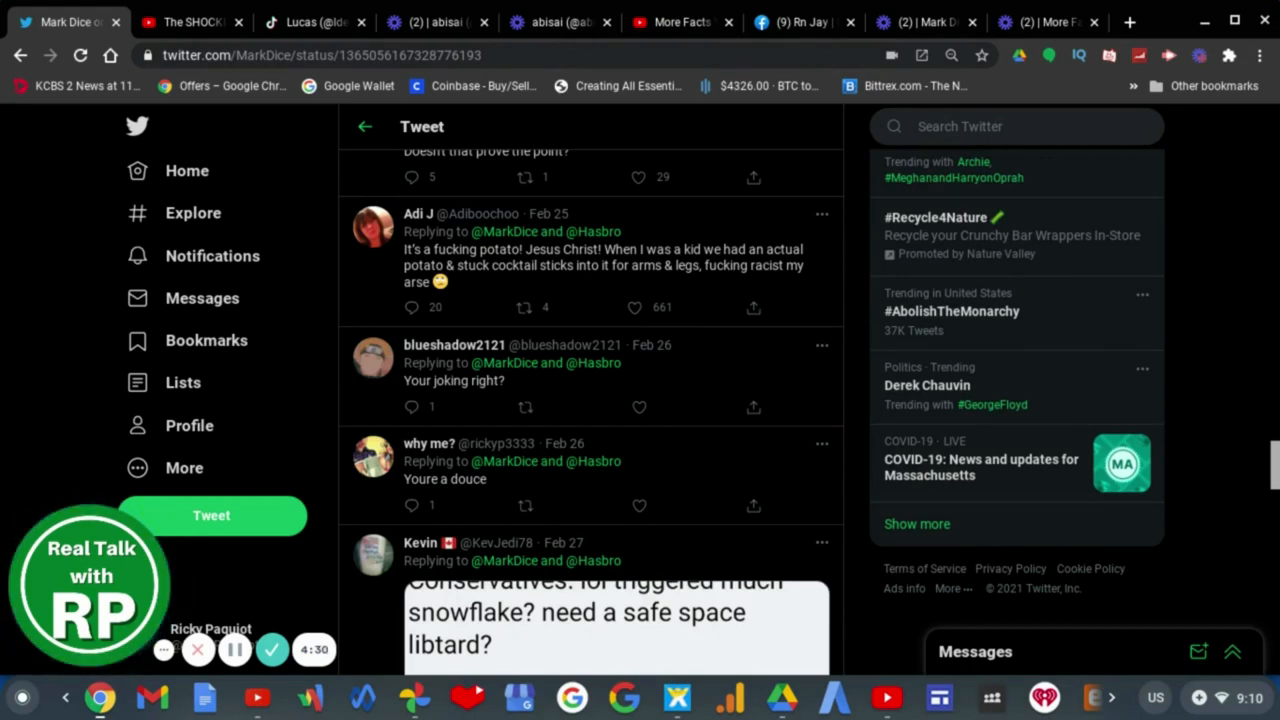
scroll("down", 3)
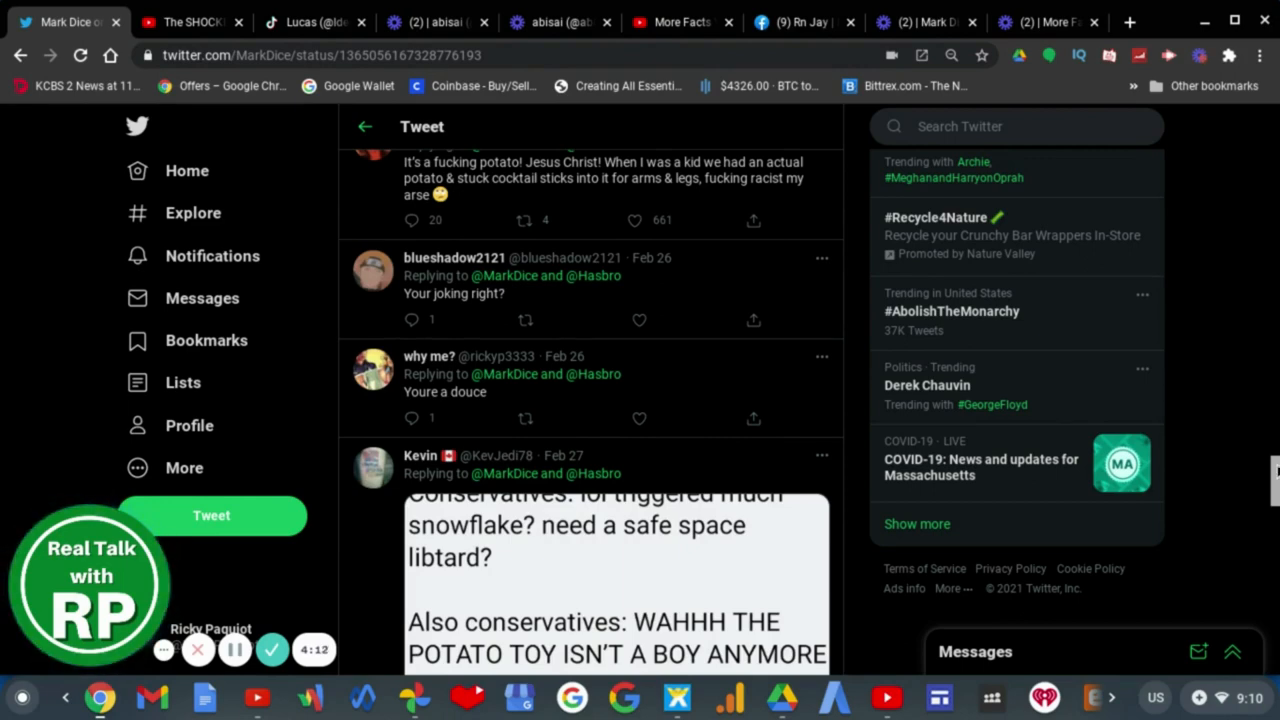
scroll("down", 3)
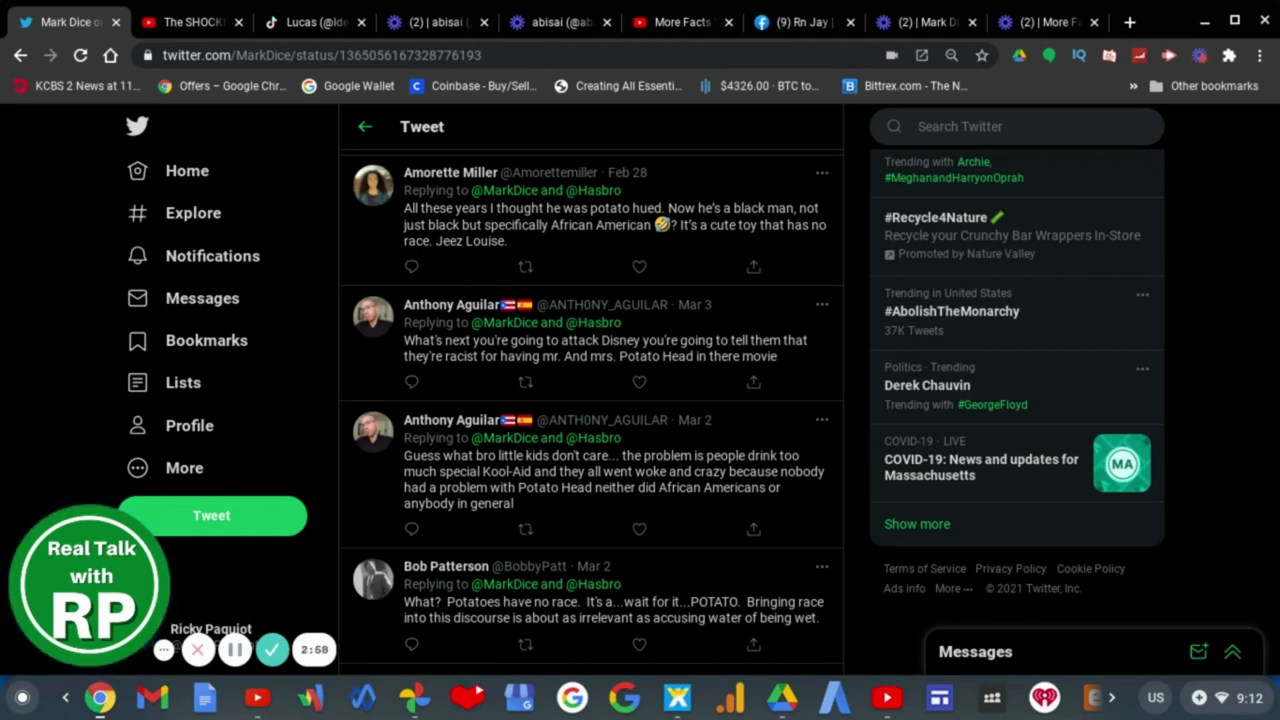
scroll("down", 3)
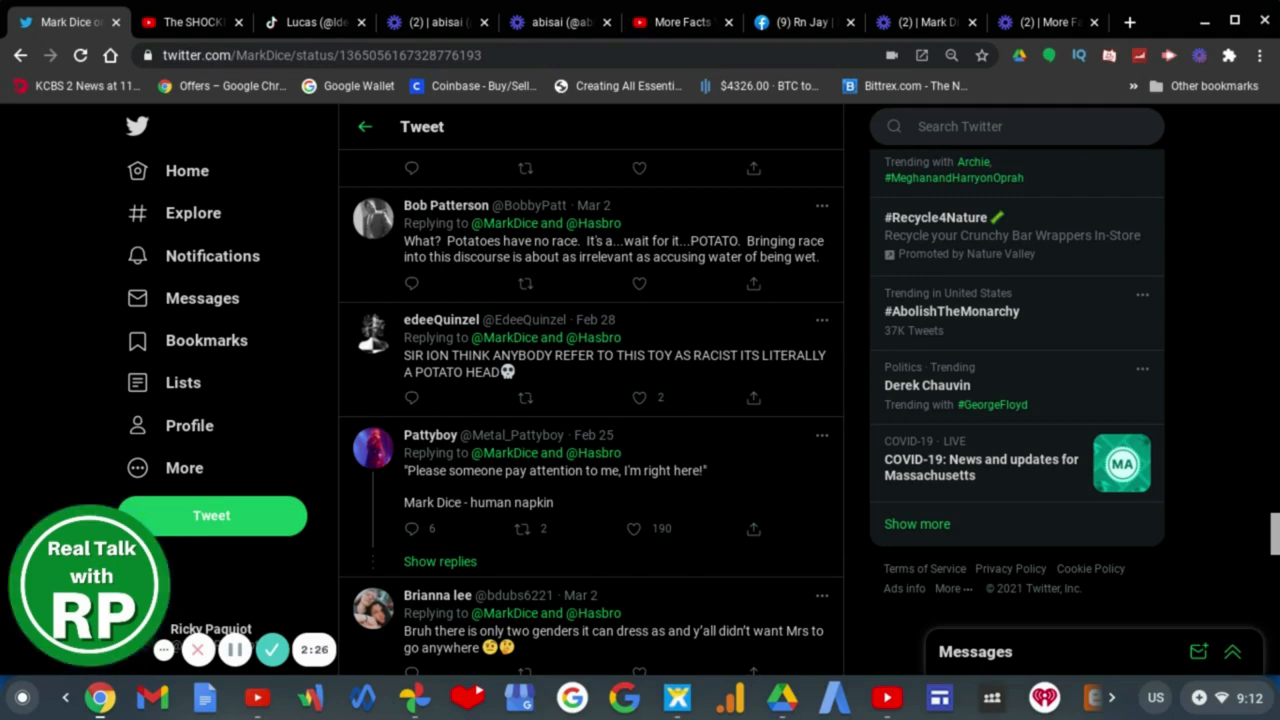
scroll("down", 3)
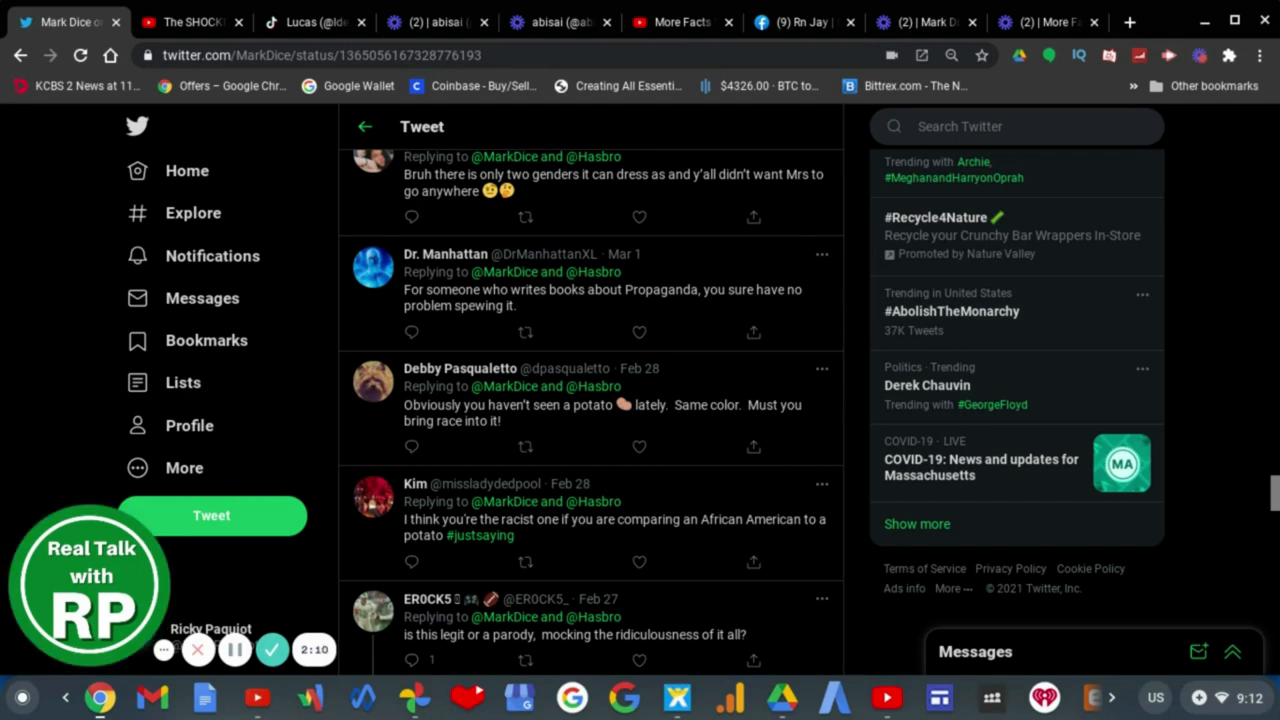
scroll("up", 3)
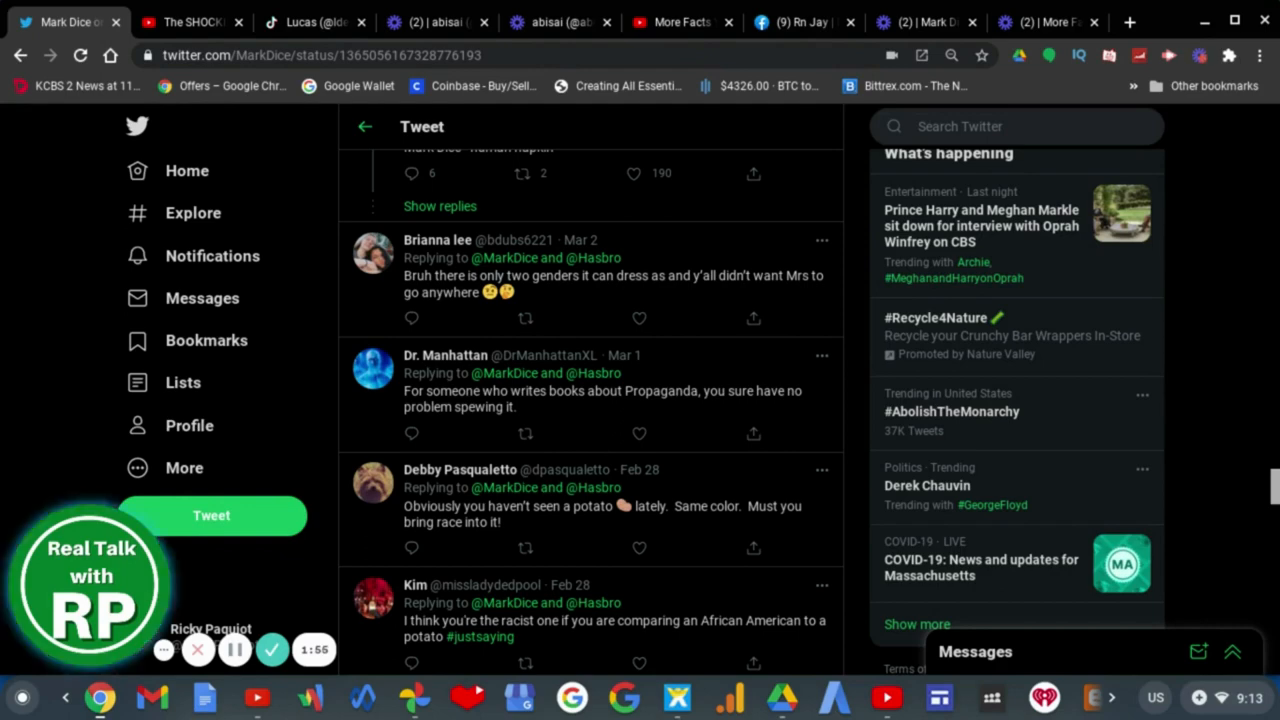
scroll("down", 3)
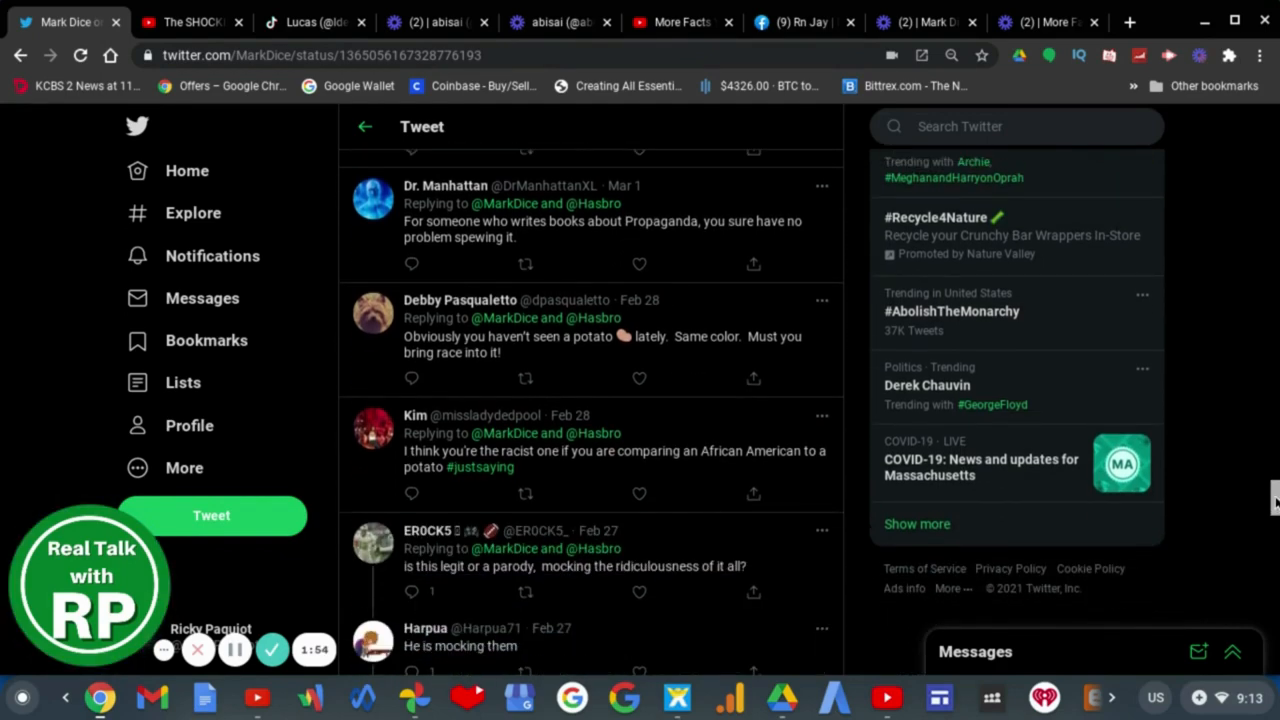
scroll("down", 3)
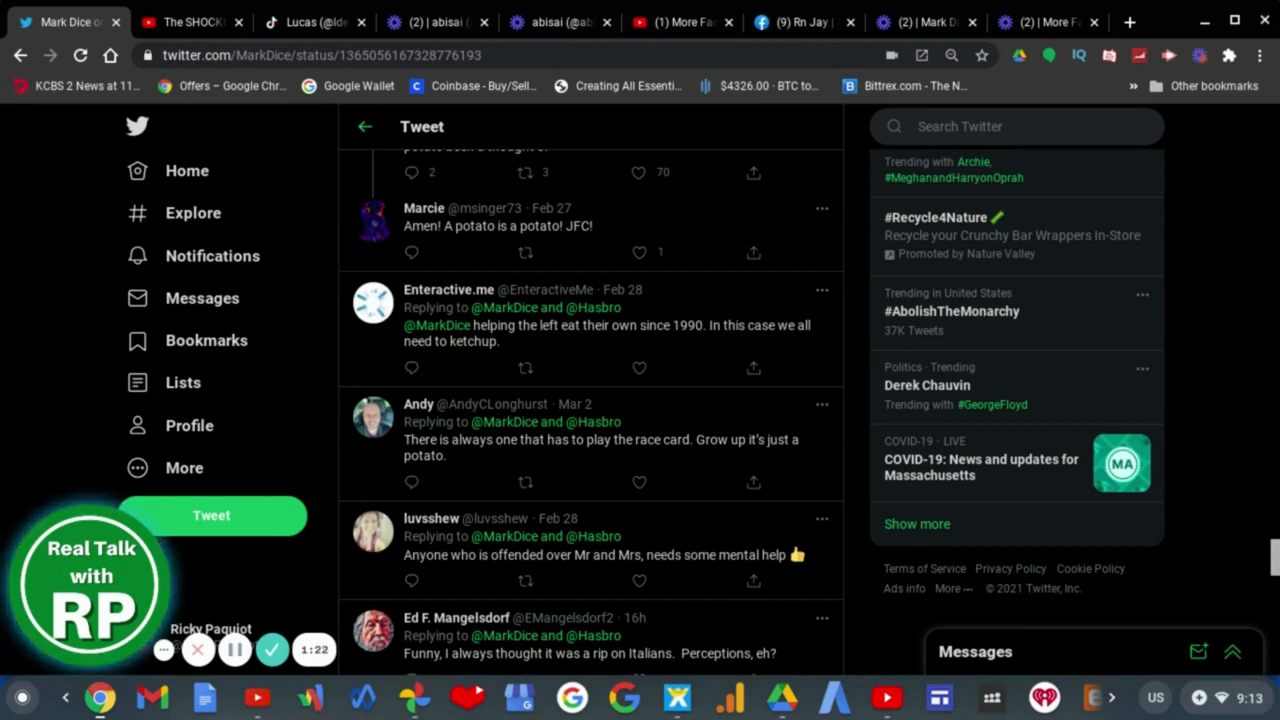
Scroll a little further, then switch to Mark Dice's Giant Food video on YouTube
scroll("down", 3)
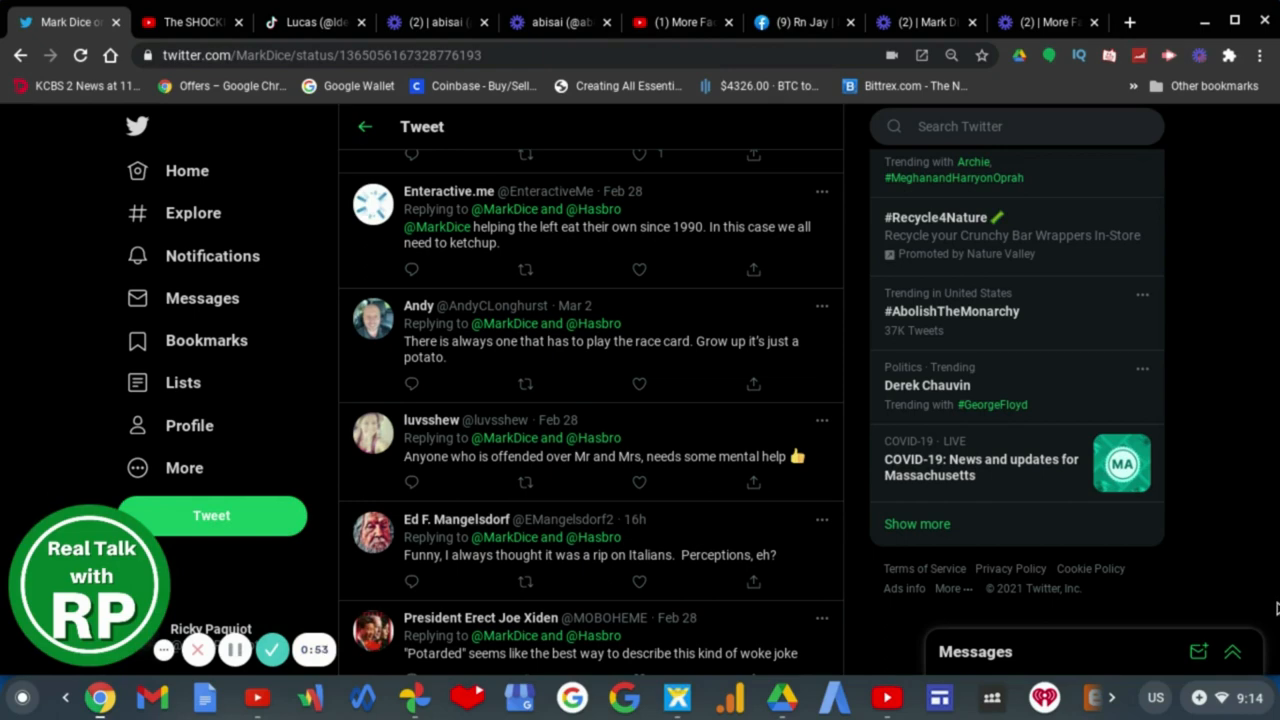
scroll("down", 3)
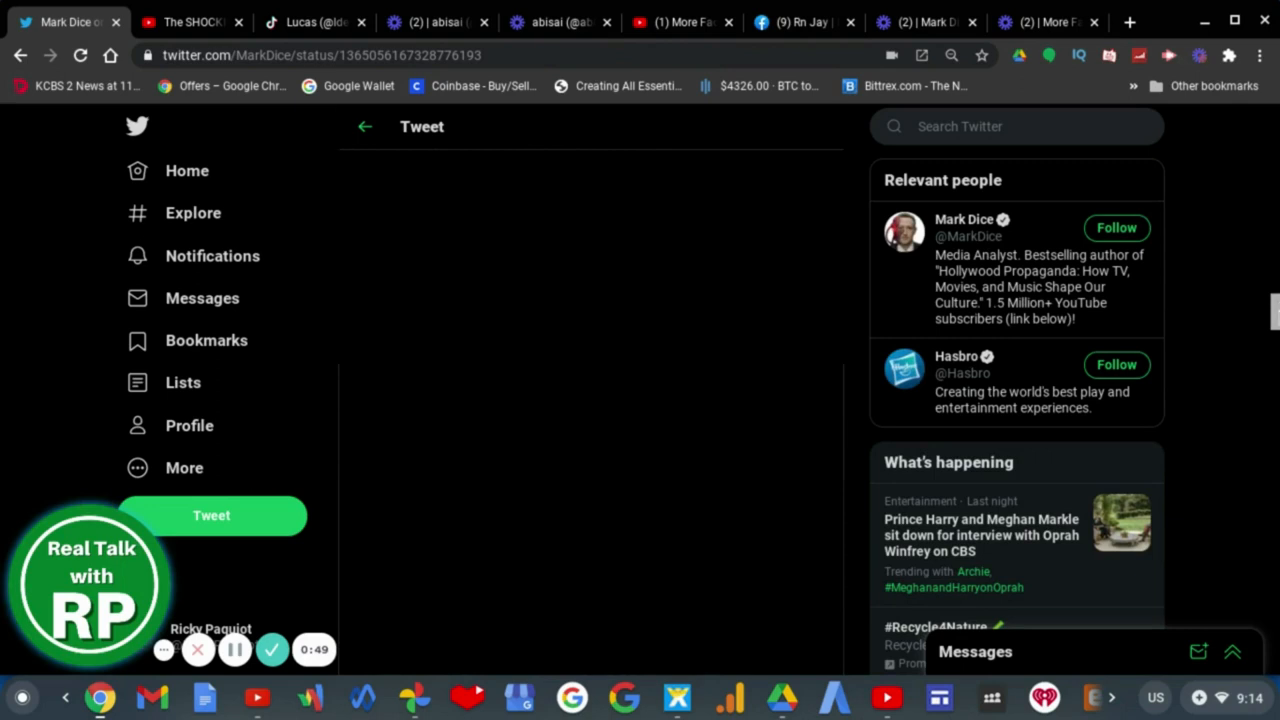
mouse_move(228, 93)
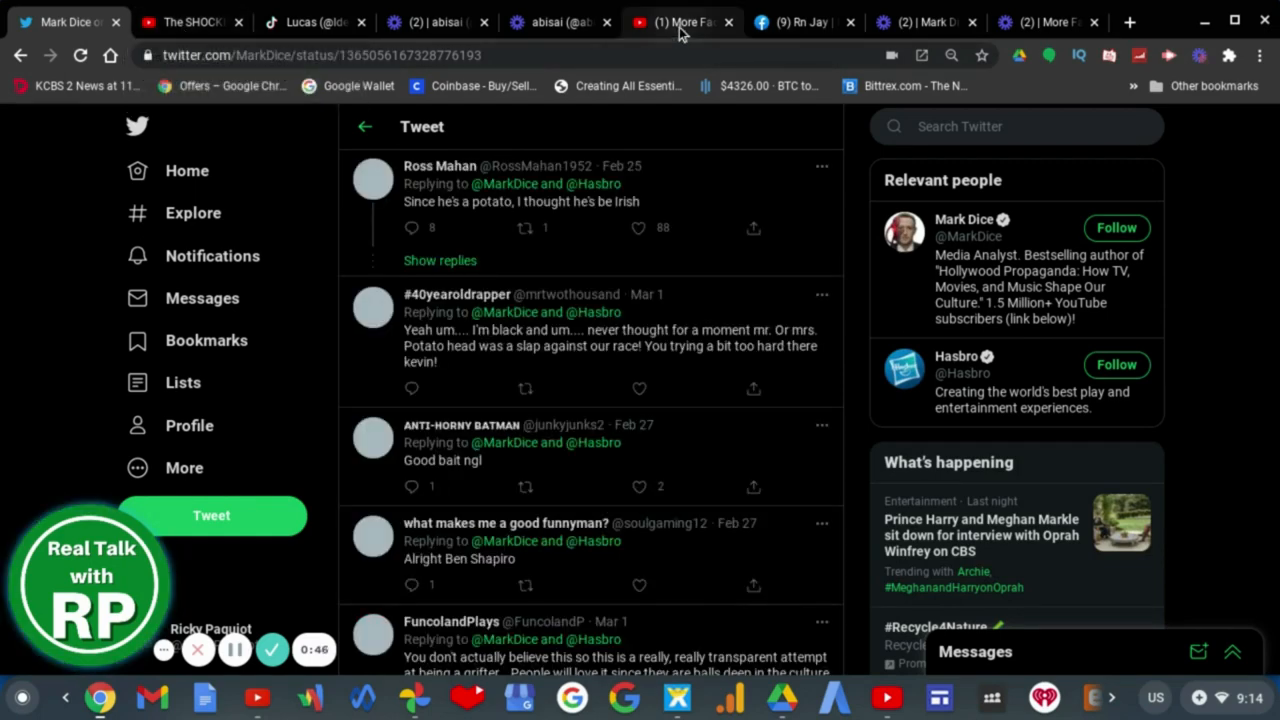
left_click(681, 22)
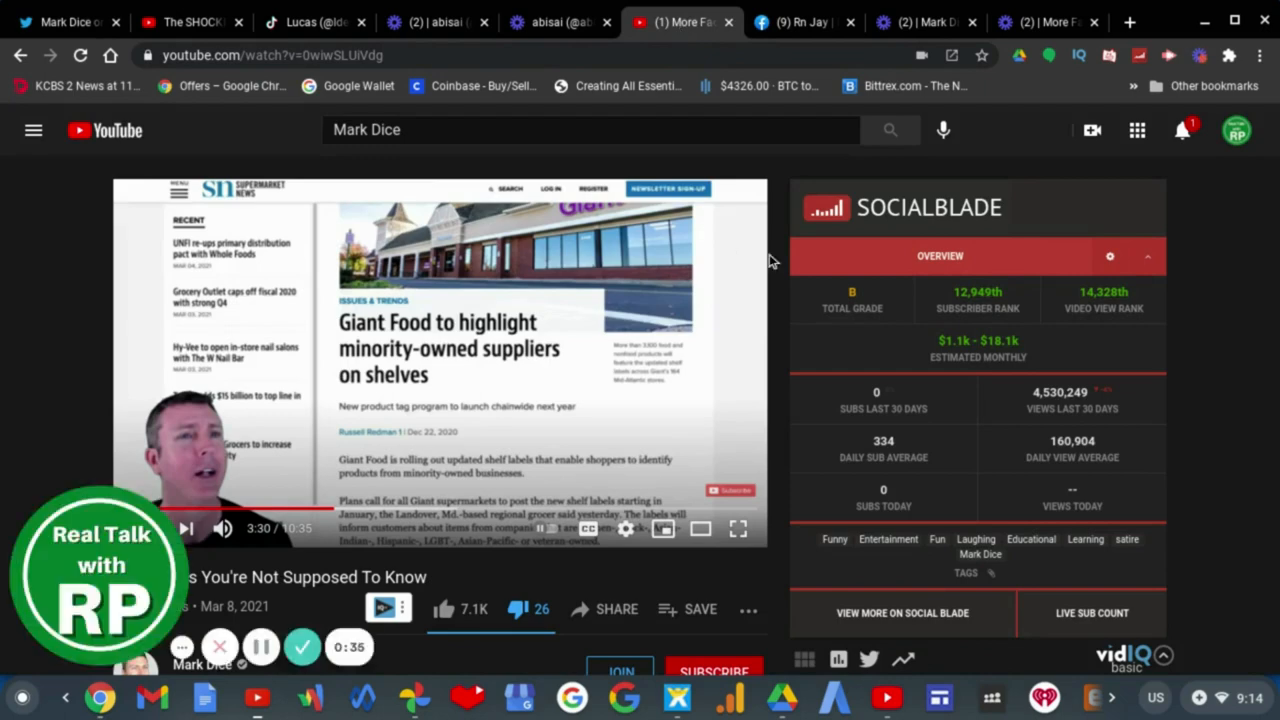
mouse_move(486, 306)
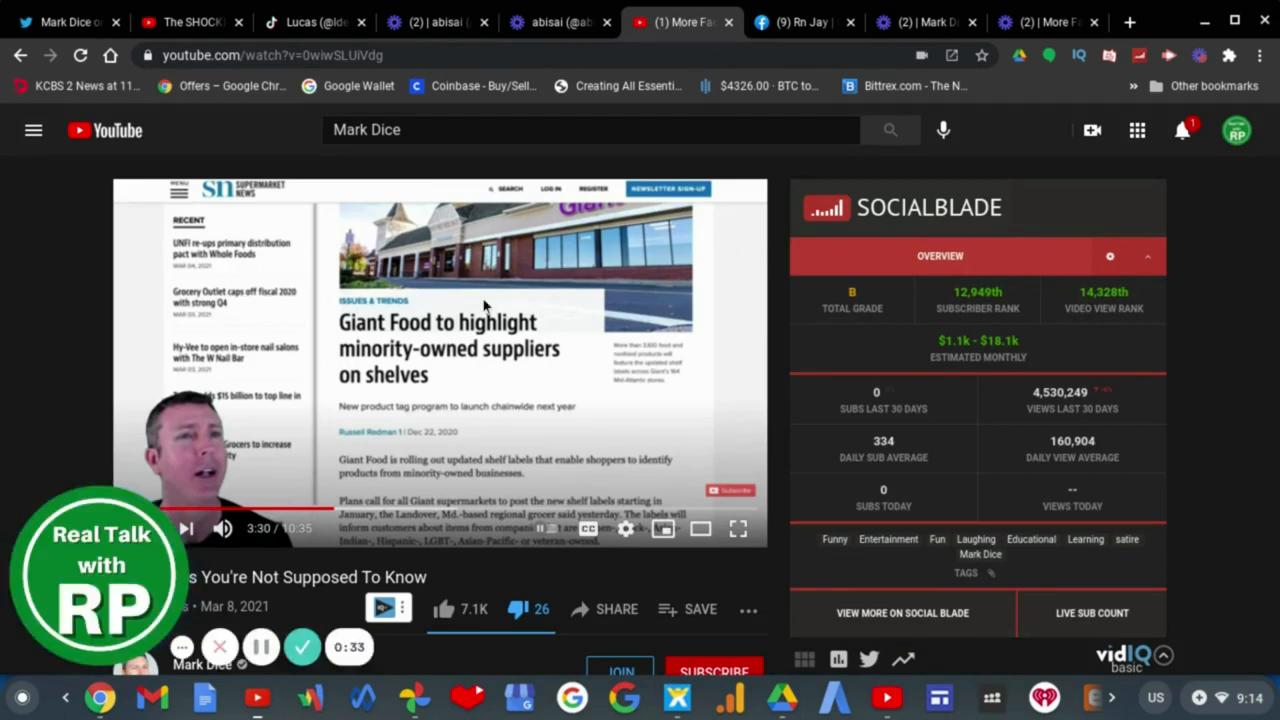